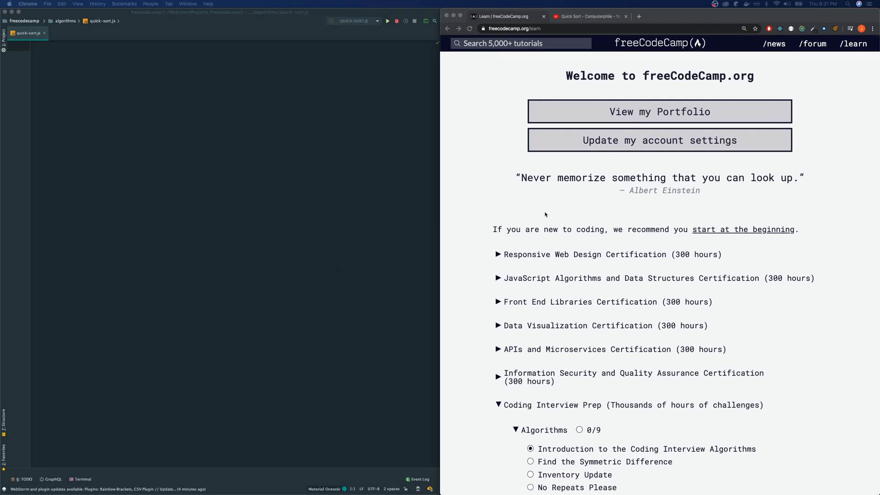
Open the Implement Quick Sort challenge and select all its starter code for copying
{"action": "scroll", "scroll_direction": "down", "scroll_amount": 3}
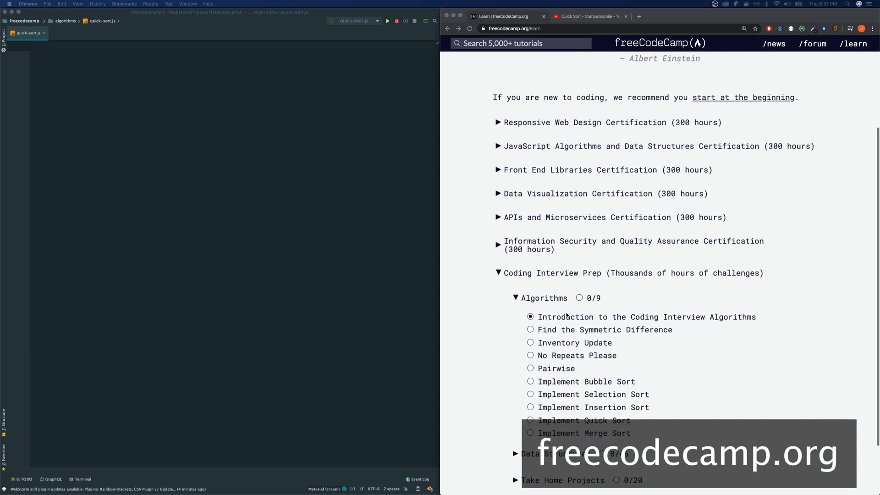
{"action": "scroll", "scroll_direction": "down", "scroll_amount": 3}
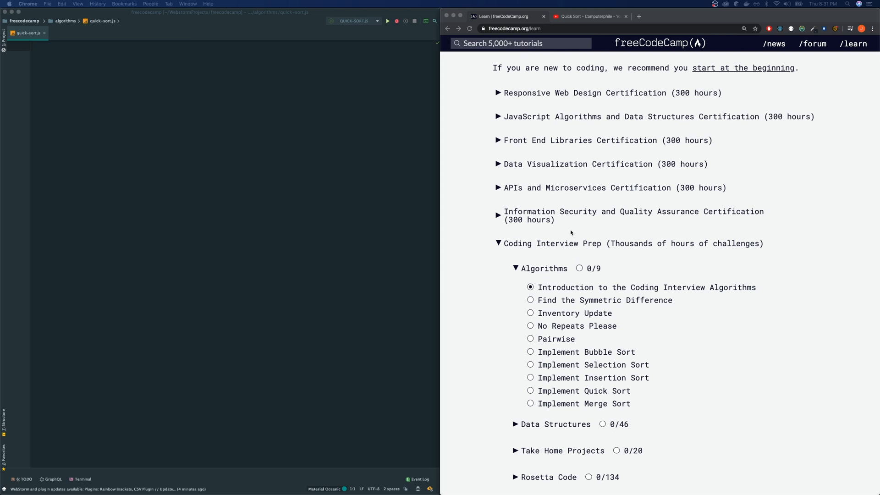
{"action": "mouse_move", "coordinate": [625, 232]}
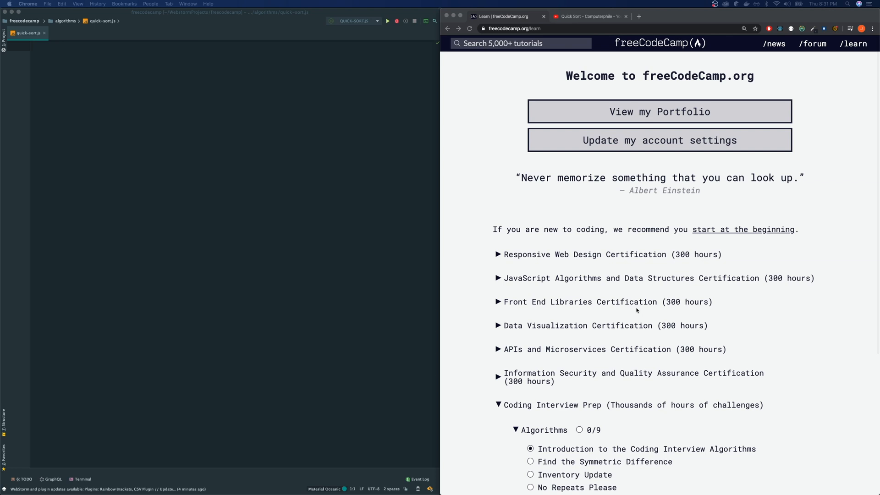
{"action": "scroll", "scroll_direction": "down", "scroll_amount": 3}
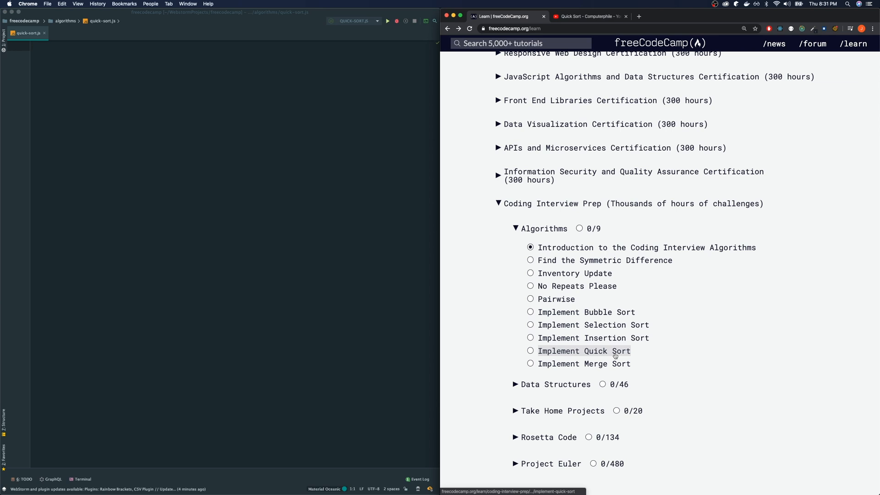
{"action": "left_click", "coordinate": [583, 350]}
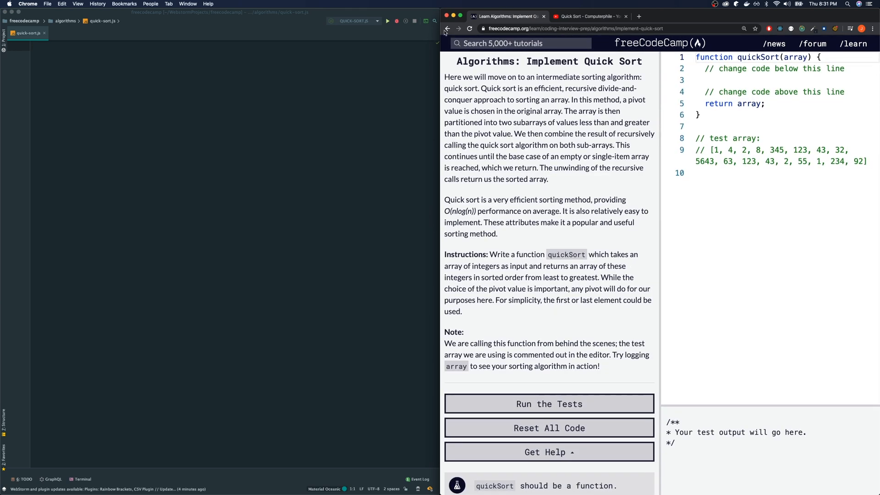
{"action": "left_click", "coordinate": [447, 29]}
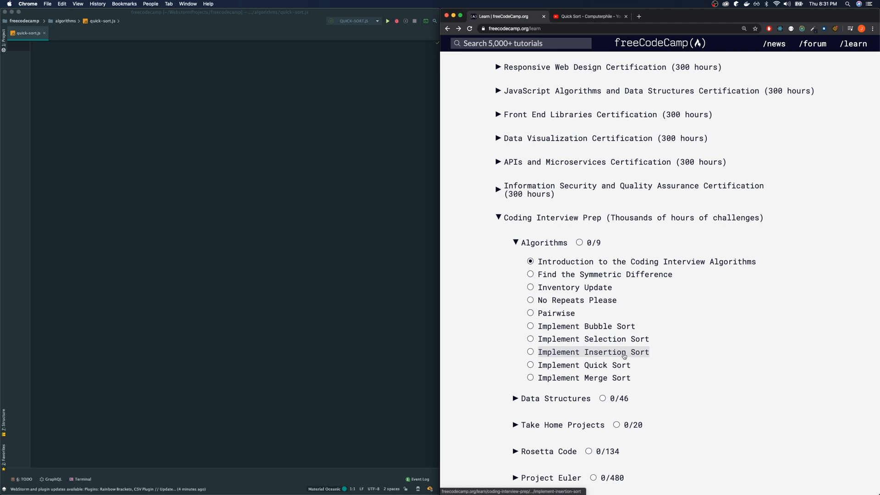
{"action": "left_click", "coordinate": [582, 365]}
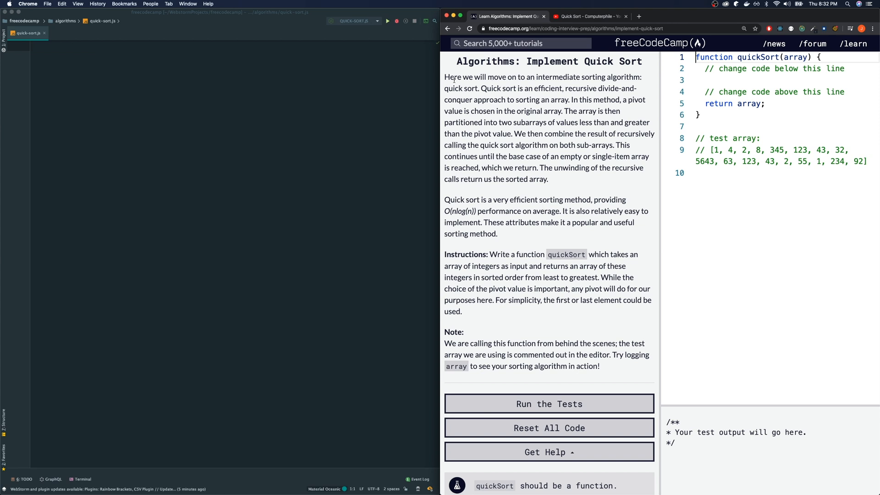
{"action": "mouse_move", "coordinate": [561, 80]}
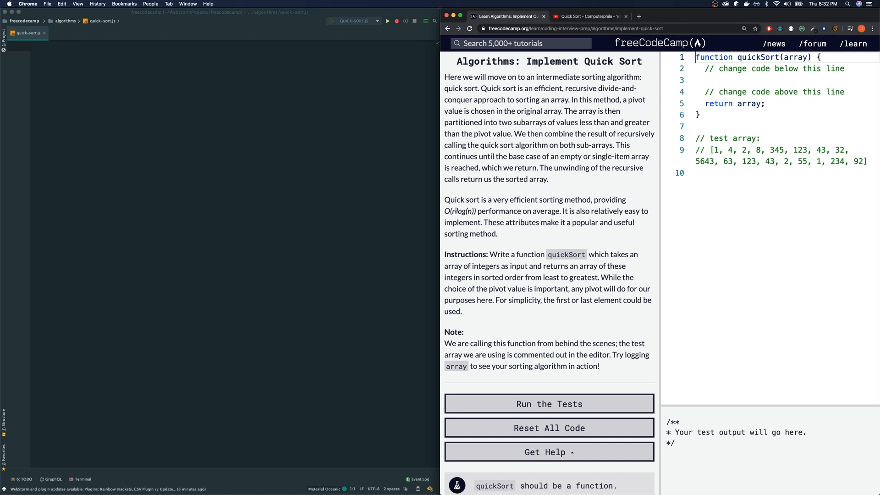
{"action": "key", "text": "cmd+a"}
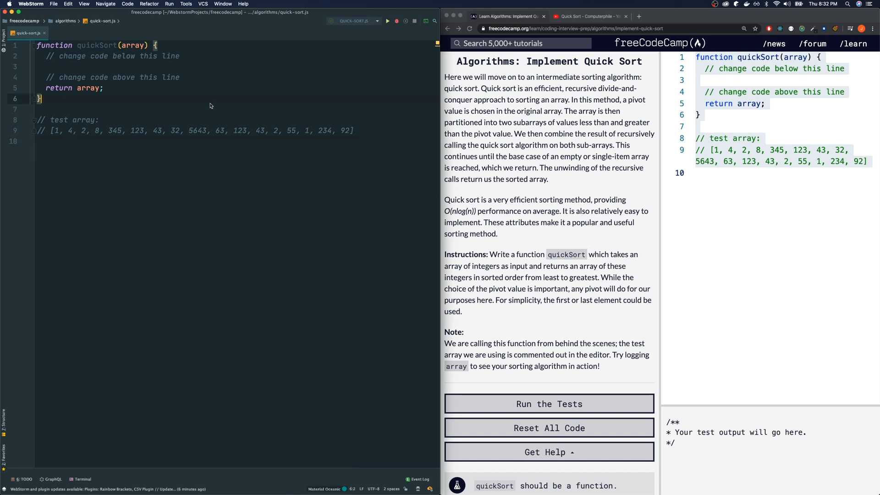
{"action": "mouse_move", "coordinate": [261, 115]}
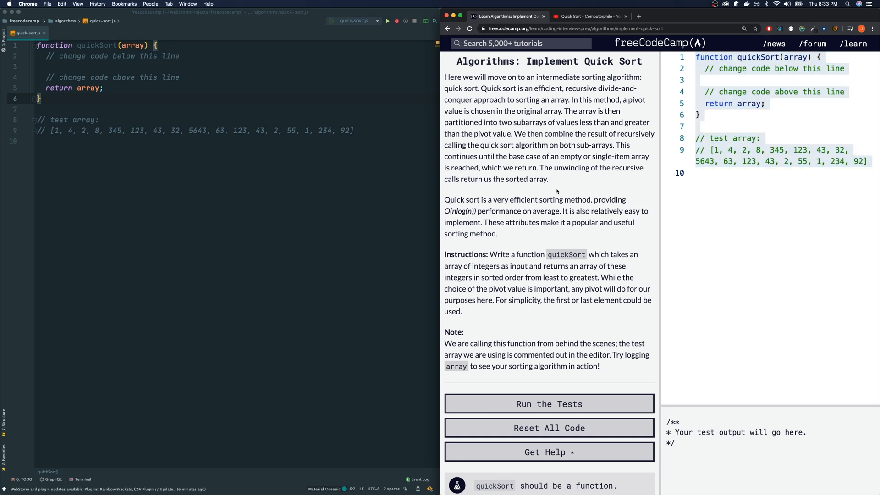
{"action": "left_click", "coordinate": [587, 16]}
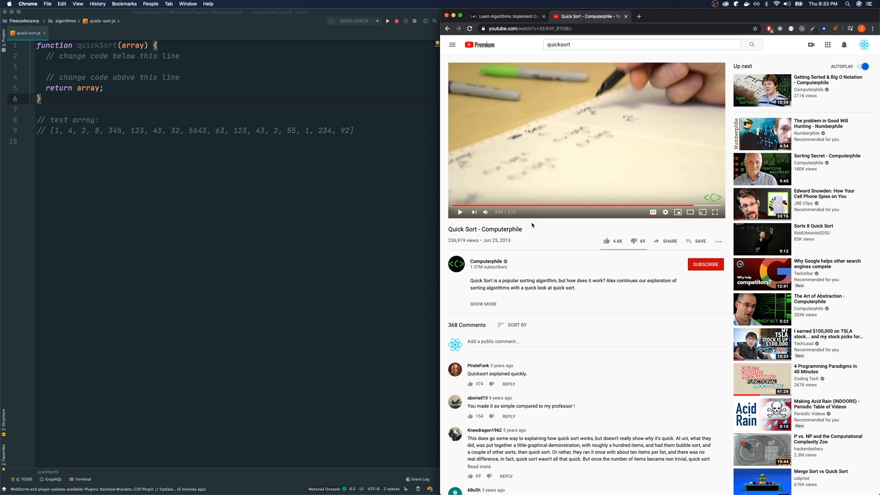
{"action": "mouse_move", "coordinate": [481, 227]}
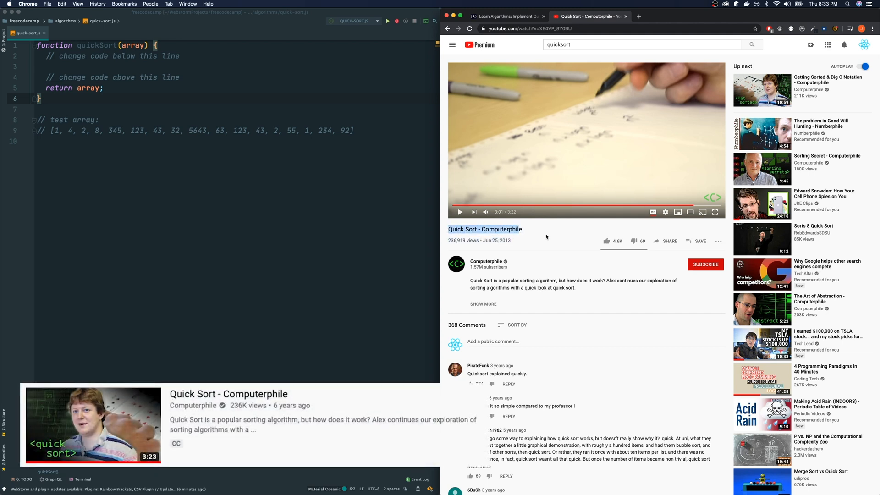
{"action": "mouse_move", "coordinate": [460, 241]}
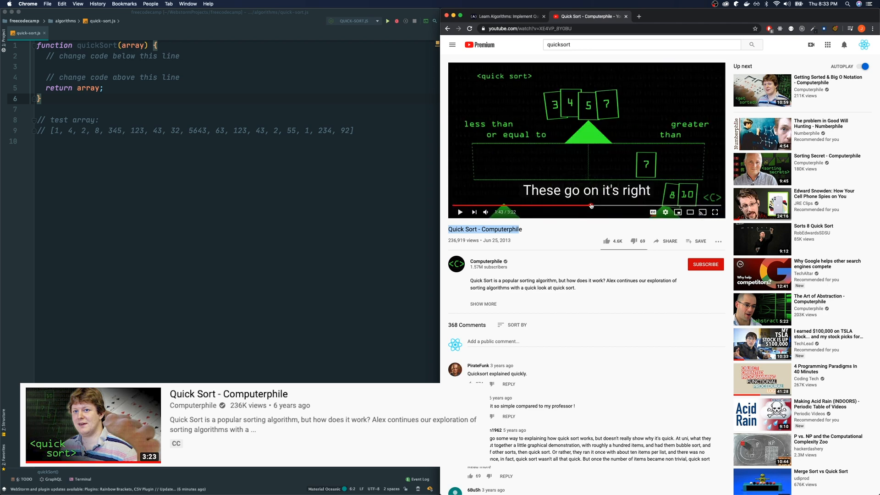
{"action": "left_click", "coordinate": [504, 16]}
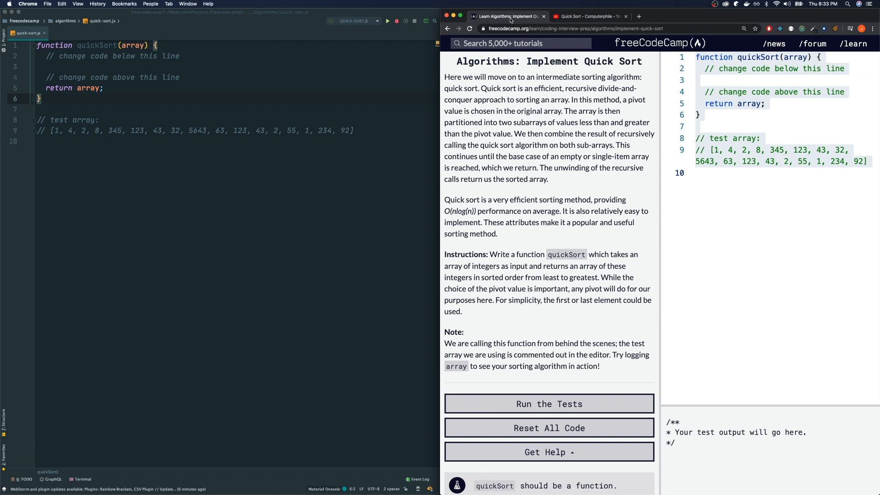
{"action": "mouse_move", "coordinate": [140, 90]}
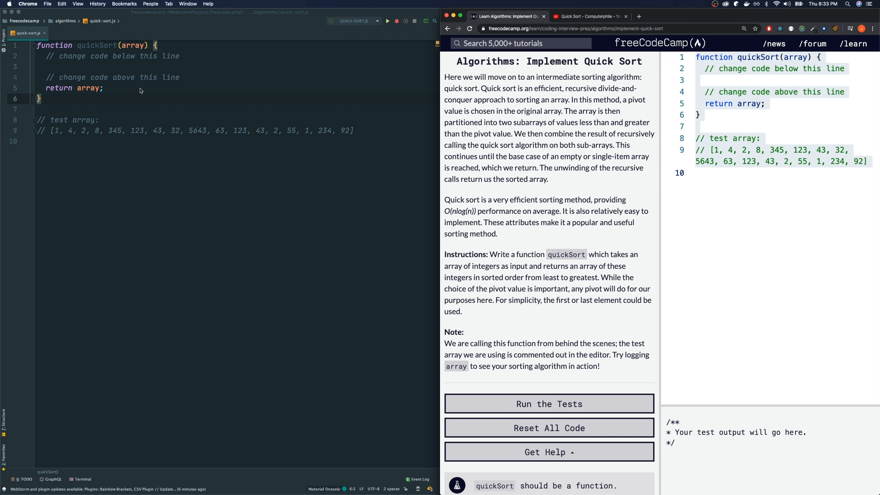
{"action": "left_click", "coordinate": [588, 17]}
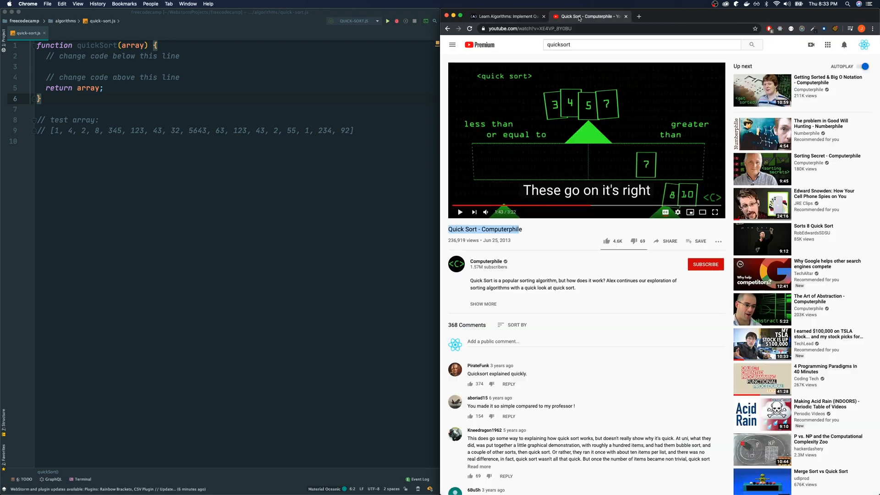
{"action": "mouse_move", "coordinate": [597, 163]}
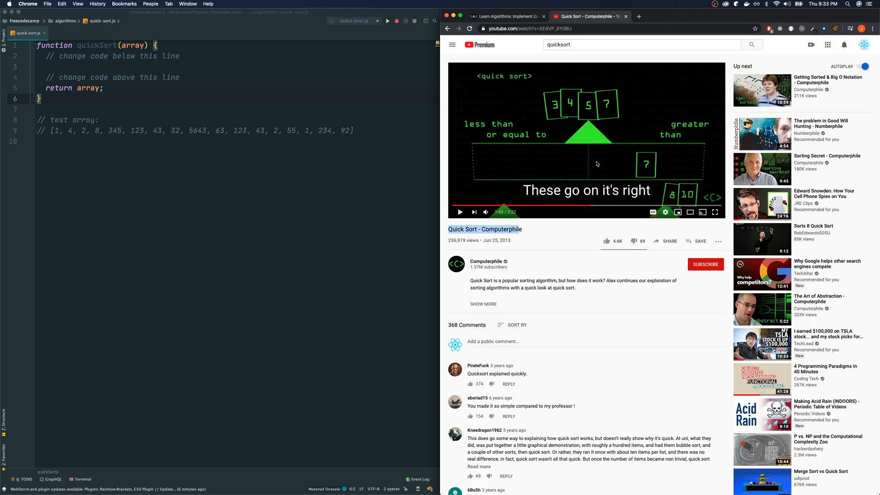
{"action": "left_click", "coordinate": [504, 16]}
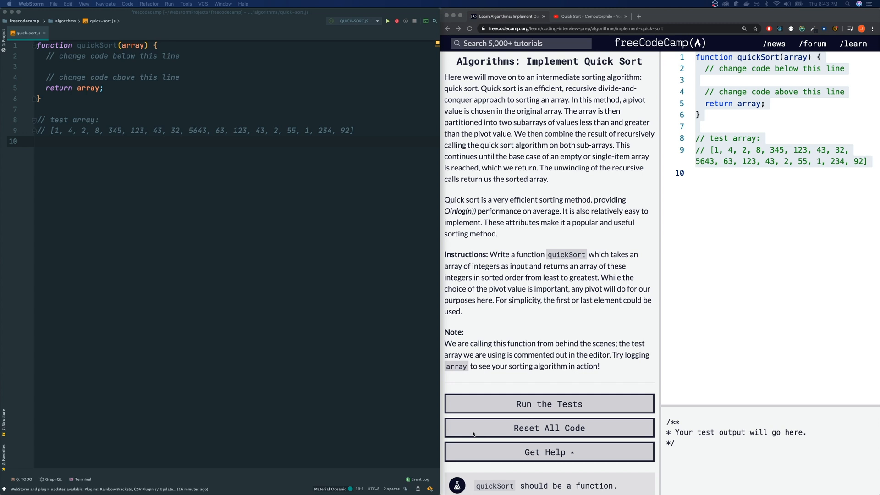
{"action": "mouse_move", "coordinate": [522, 69]}
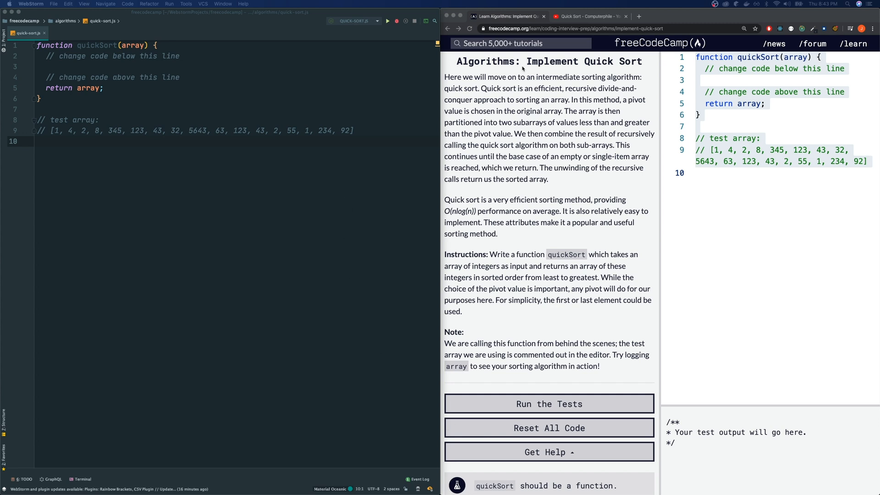
{"action": "mouse_move", "coordinate": [363, 83]}
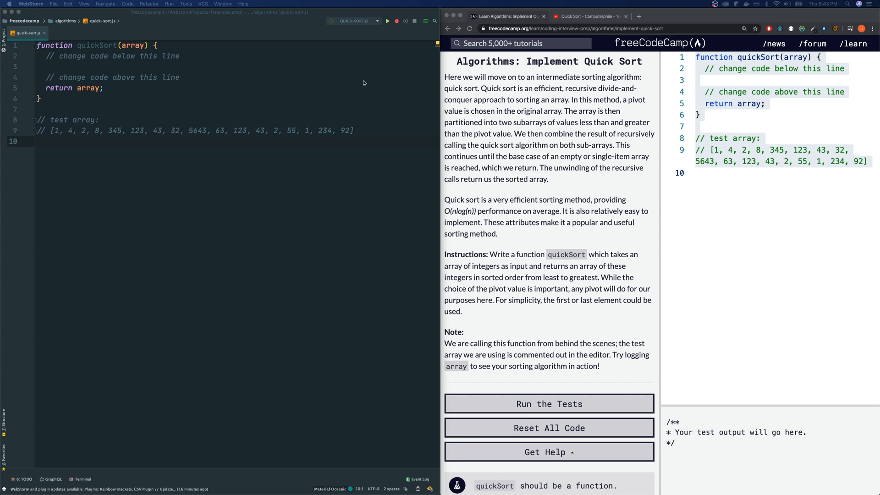
{"action": "mouse_move", "coordinate": [148, 171]}
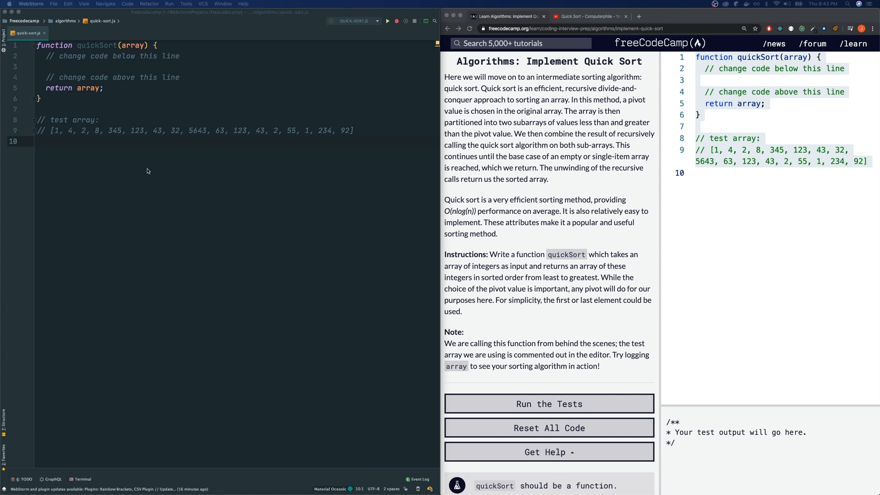
{"action": "mouse_move", "coordinate": [205, 227]}
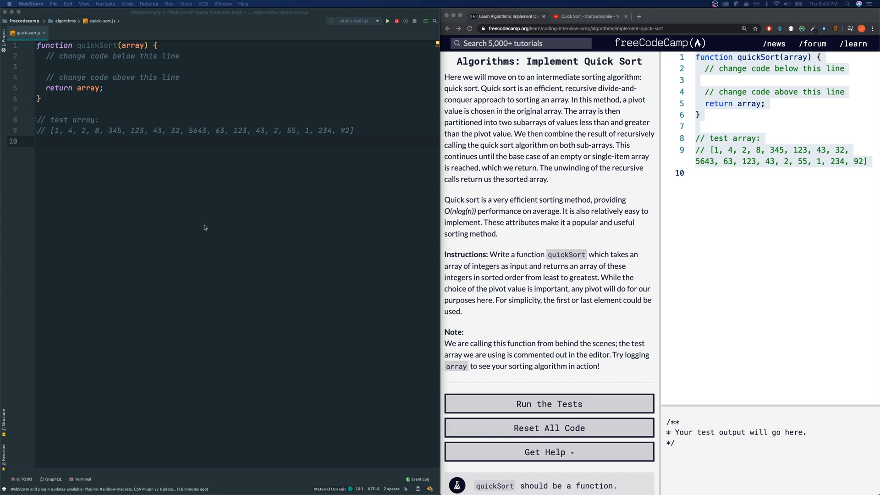
{"action": "mouse_move", "coordinate": [294, 172]}
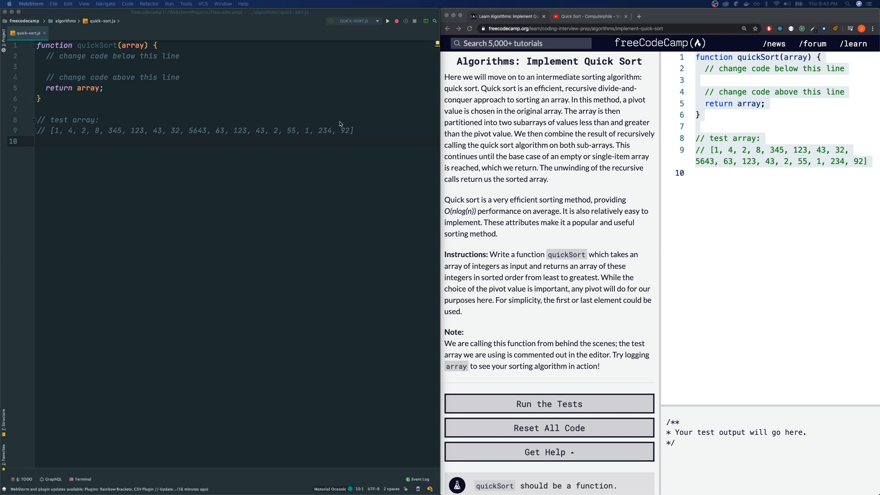
{"action": "mouse_move", "coordinate": [404, 145]}
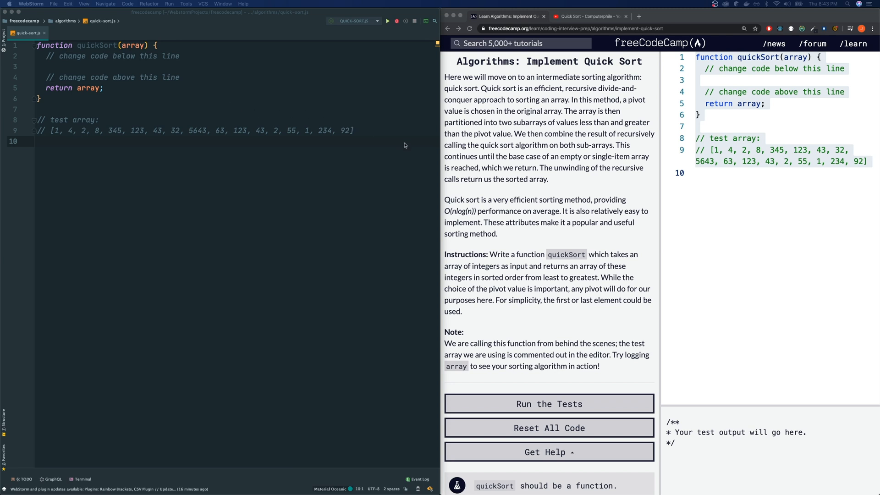
{"action": "mouse_move", "coordinate": [63, 99]}
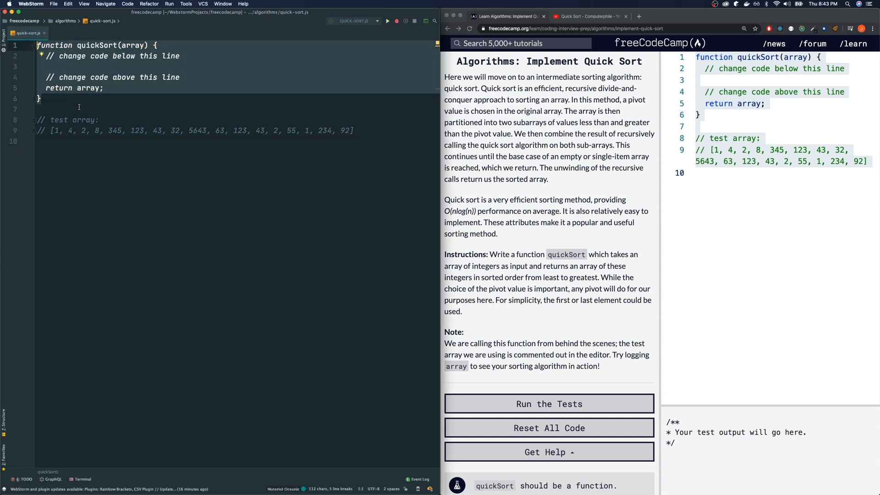
{"action": "mouse_move", "coordinate": [320, 164]}
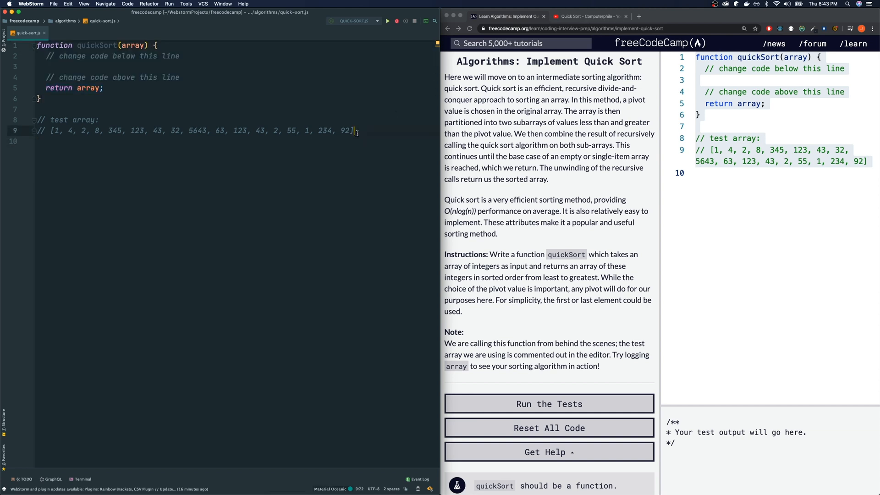
Select the last test value, 92, in the commented test array
{"action": "double_click", "coordinate": [344, 131]}
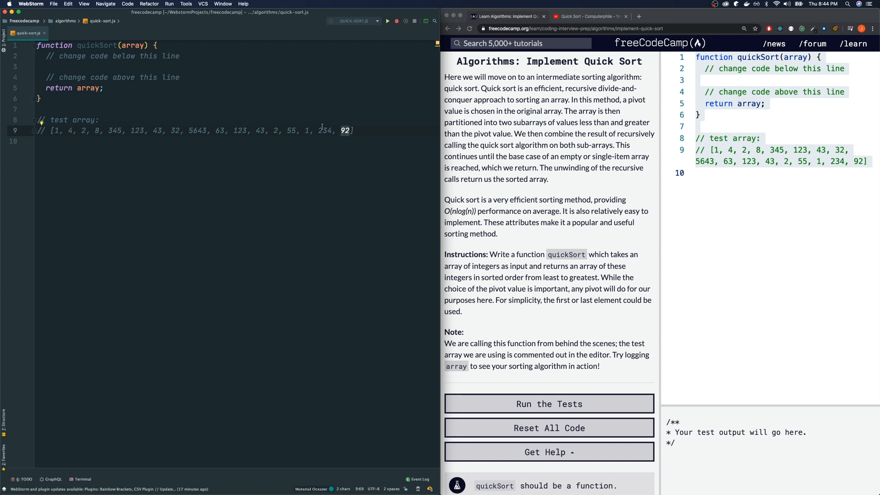
{"action": "mouse_move", "coordinate": [307, 137]}
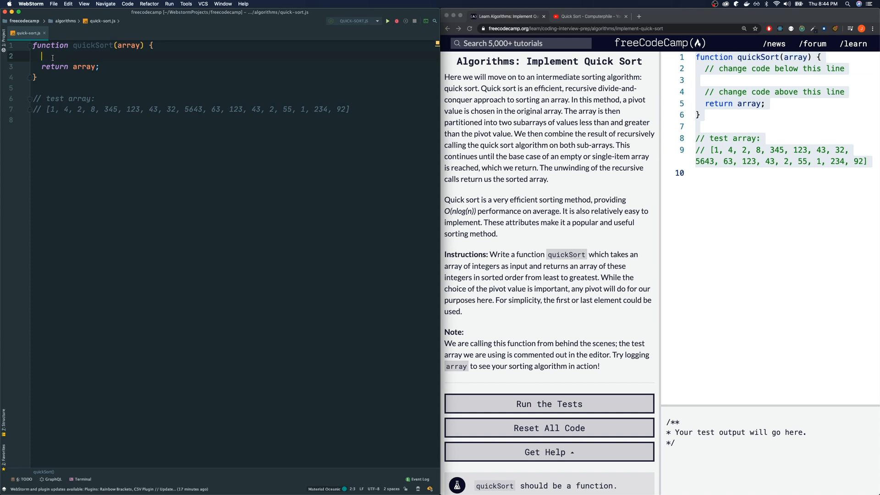
Add a guard: if (array.length === 1) { return array; }
{"action": "type", "text": "if ()"}
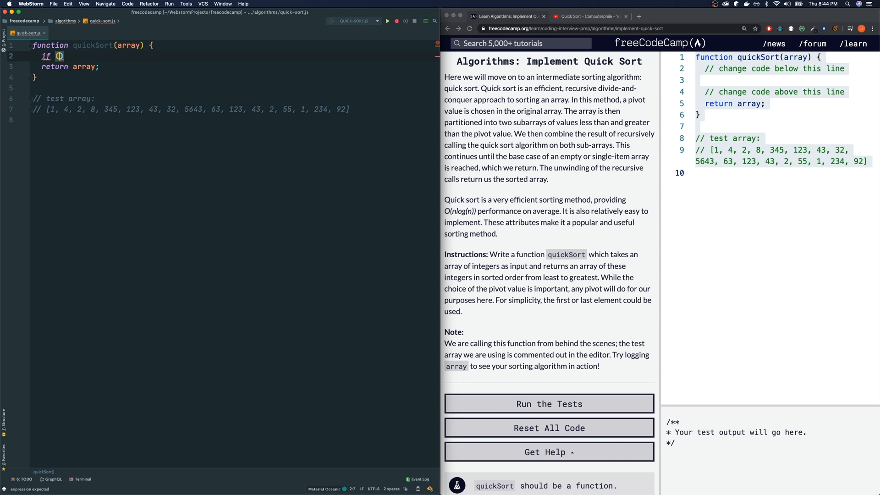
{"action": "type", "text": "array.length"}
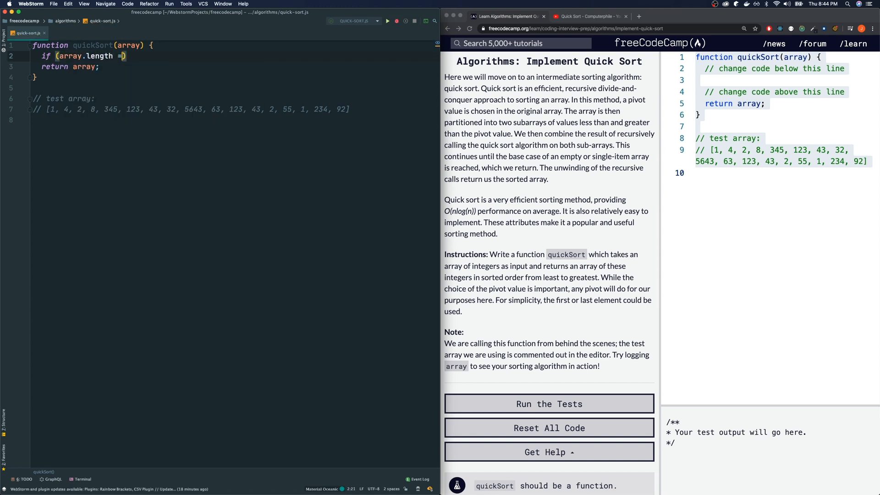
{"action": "type", "text": "== 1"}
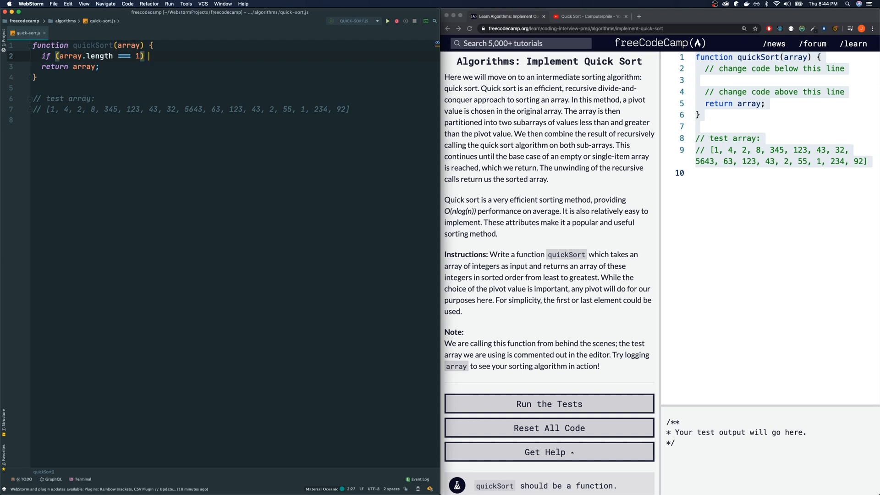
{"action": "type", "text": "{"}
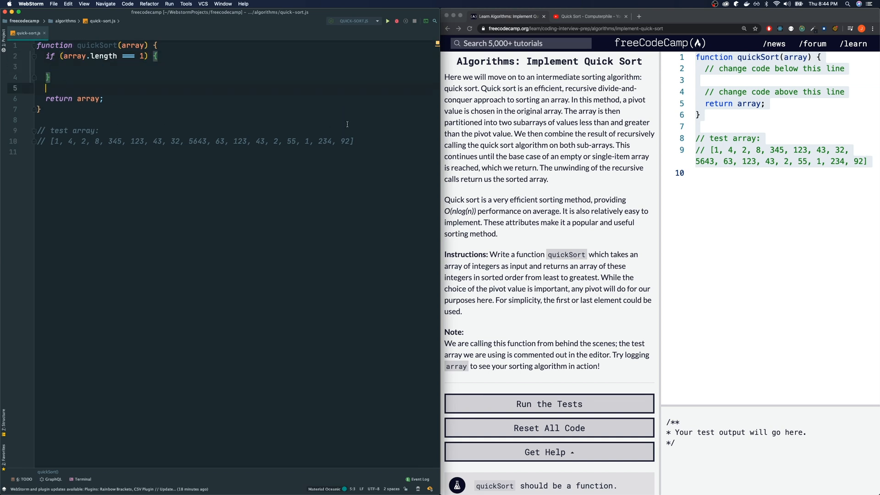
{"action": "left_click", "coordinate": [354, 140]}
{"action": "type", "text": "("}
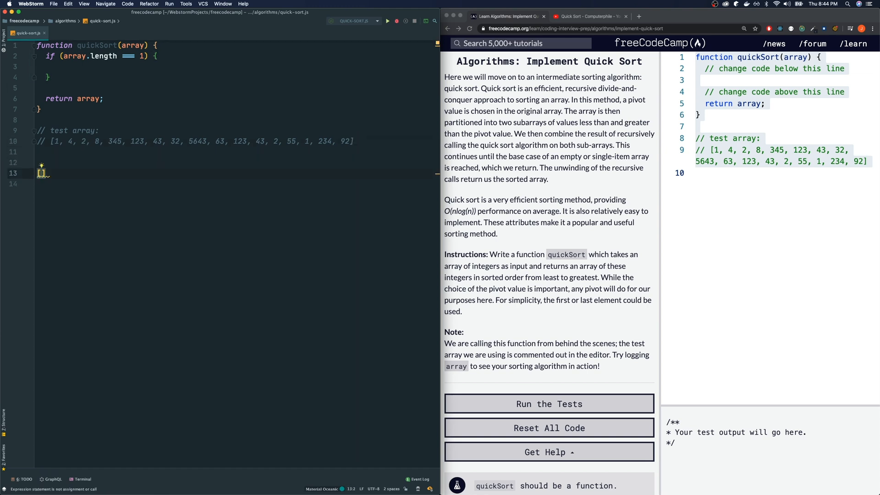
{"action": "type", "text": "3"}
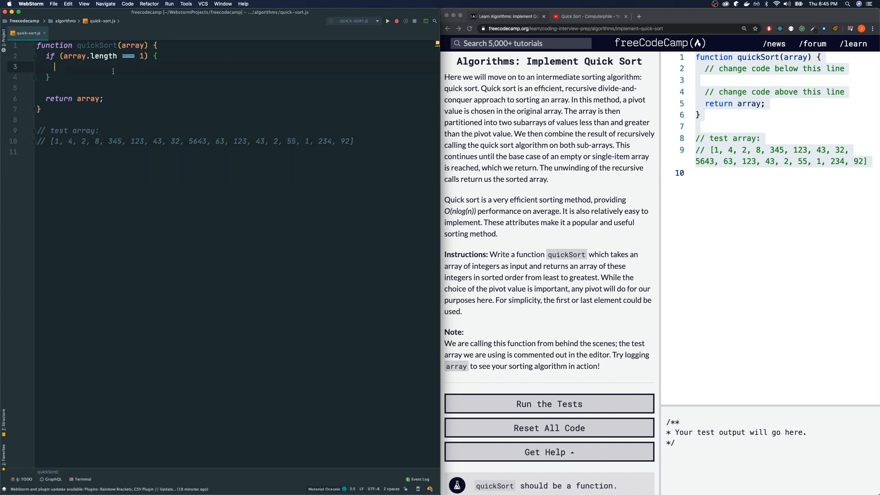
{"action": "type", "text": "return array;"}
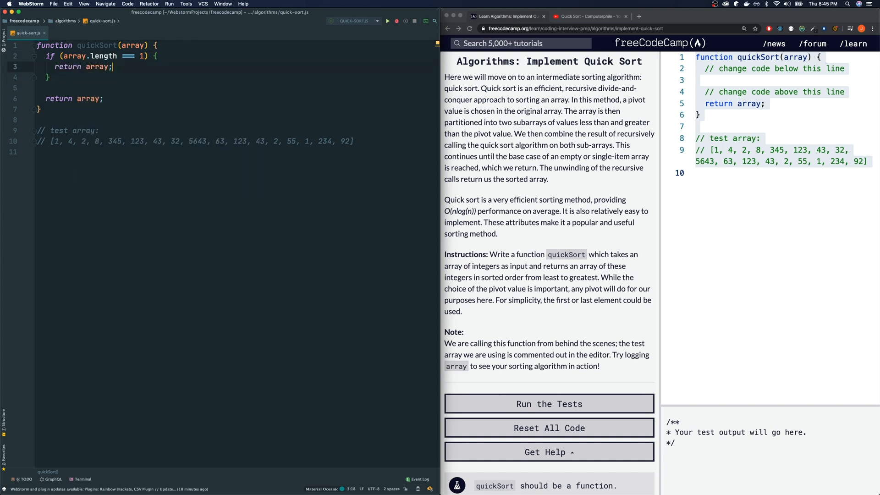
Declare const pivot = array[array.length - 1] above the final return
{"action": "left_click", "coordinate": [104, 98]}
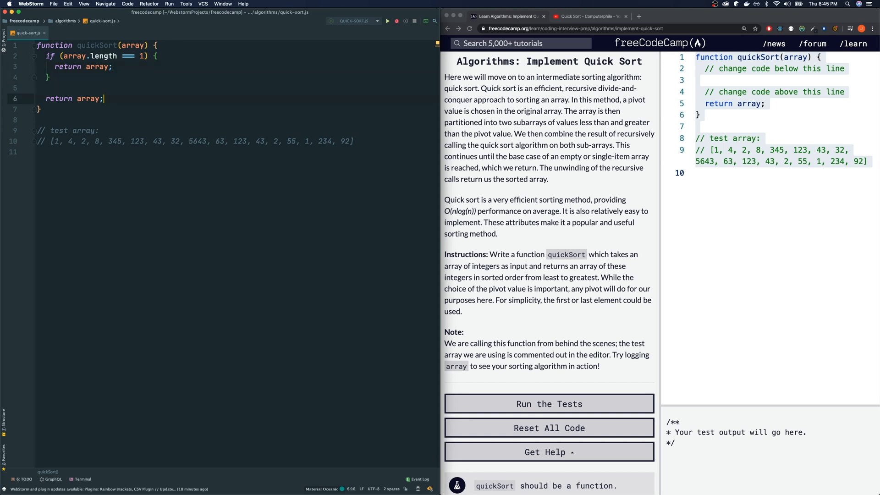
{"action": "key", "text": "enter"}
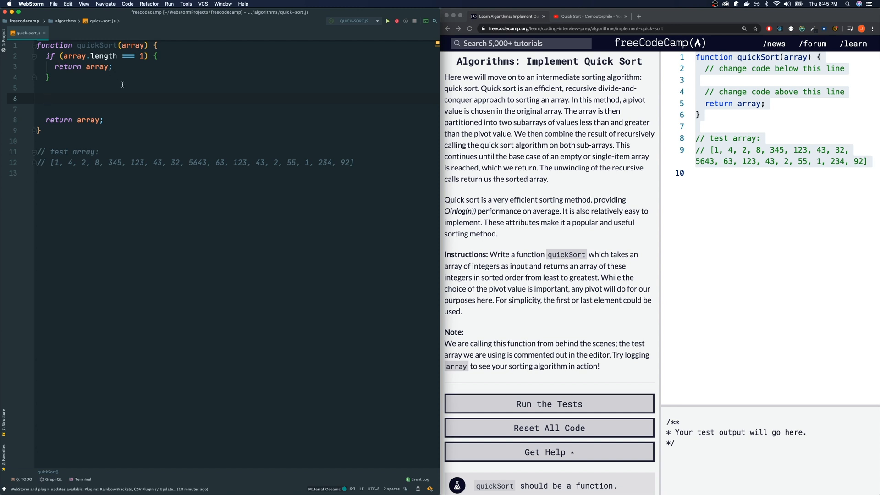
{"action": "type", "text": "const pivot = array."}
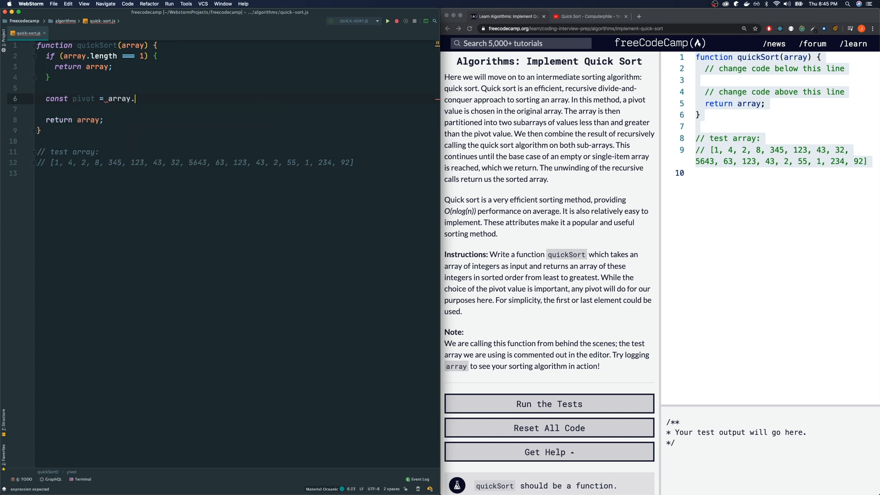
{"action": "type", "text": "[]"}
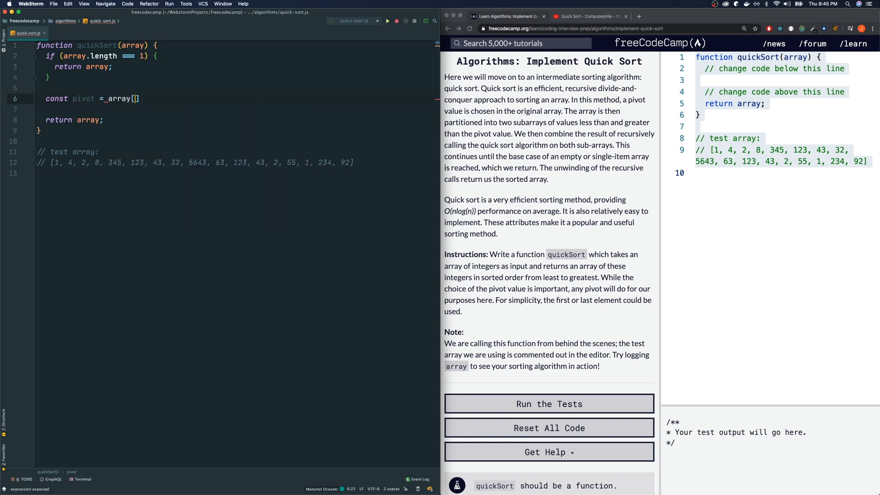
{"action": "type", "text": "array"}
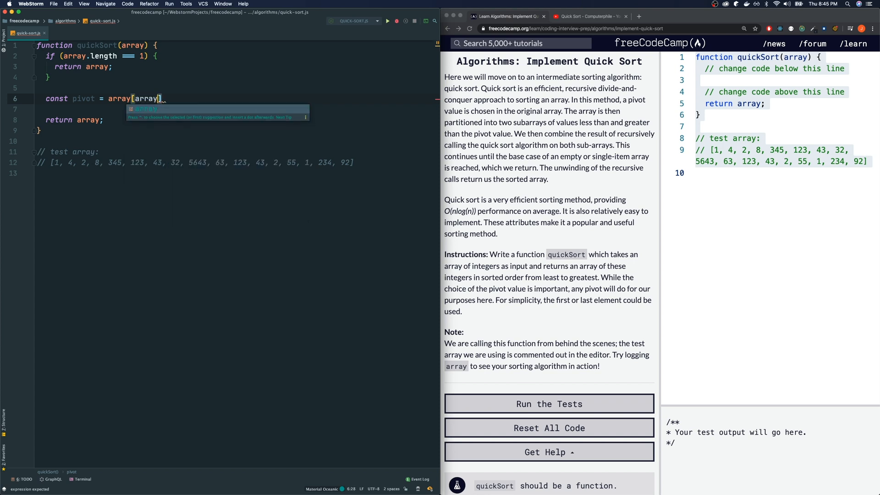
{"action": "type", "text": ".length - 1]"}
{"action": "left_click", "coordinate": [235, 109]}
{"action": "type", "text": "for (let "}
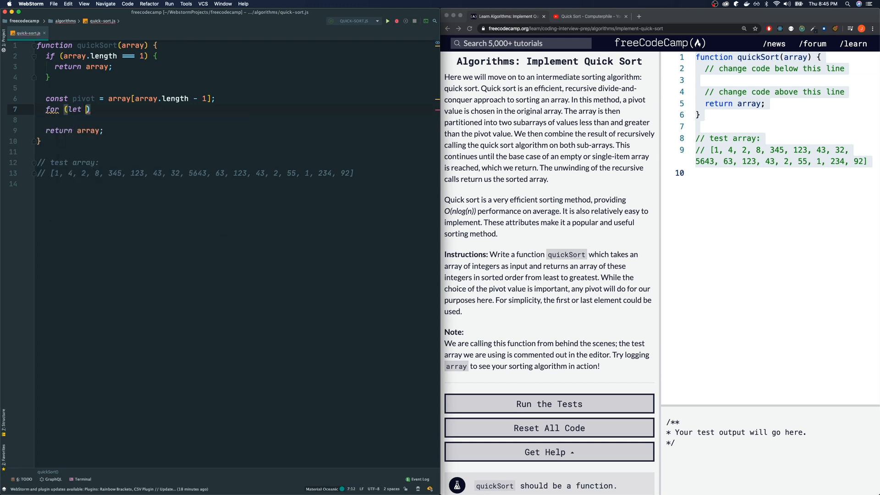
Write the loop header for (let i = 0; i < array.length - 1; i++)
{"action": "type", "text": "i = 0;"}
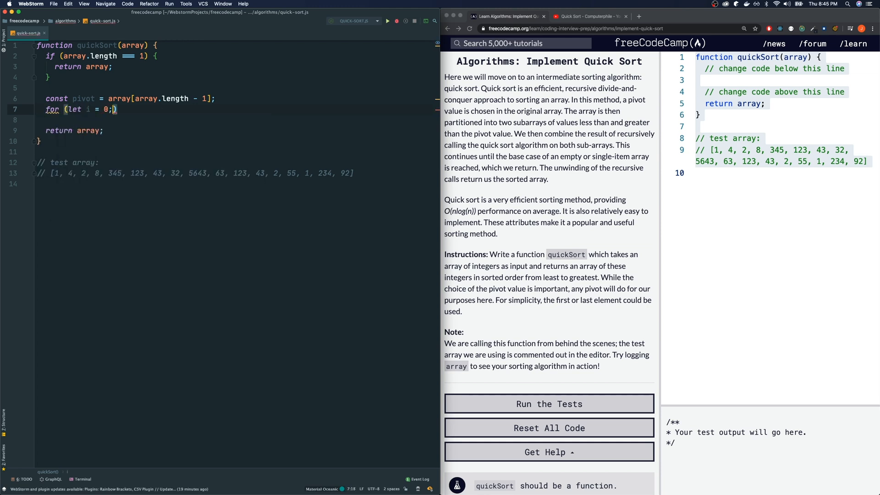
{"action": "type", "text": "i <"}
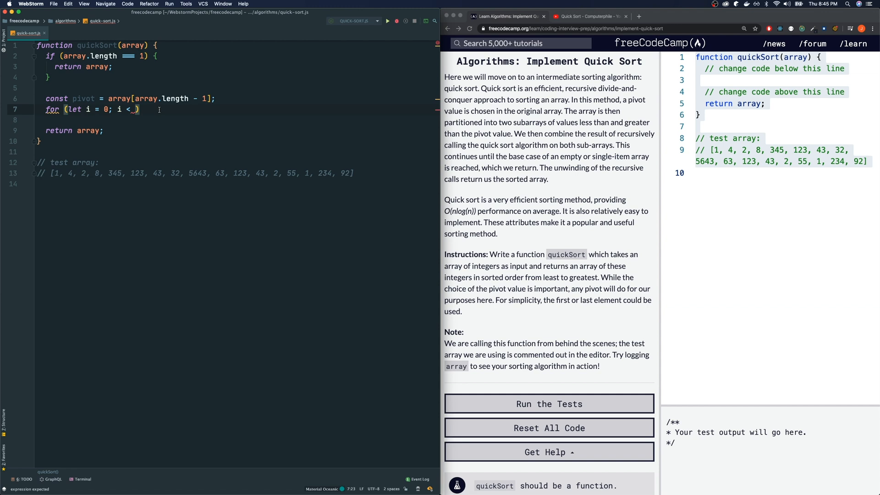
{"action": "type", "text": "array.length - 1;"}
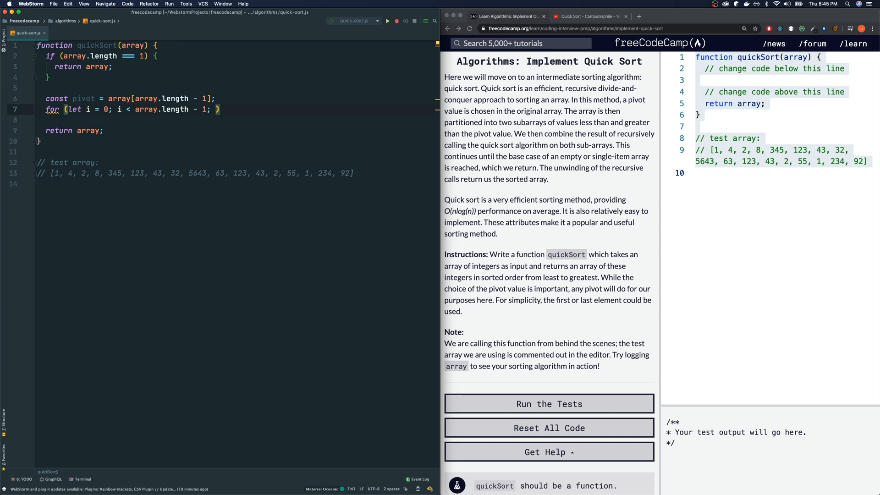
{"action": "type", "text": "i++"}
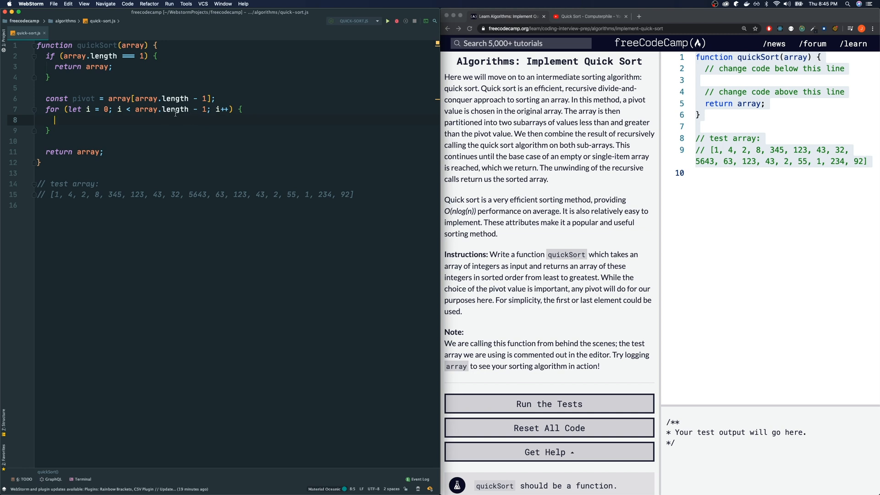
{"action": "mouse_move", "coordinate": [98, 152]}
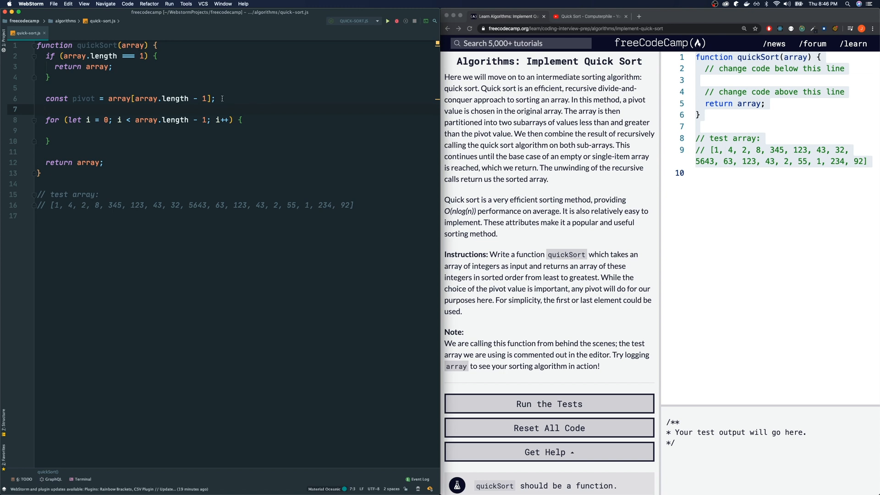
Declare const leftArr = [] and const rightArr = [] above the for loop
{"action": "type", "text": "const"}
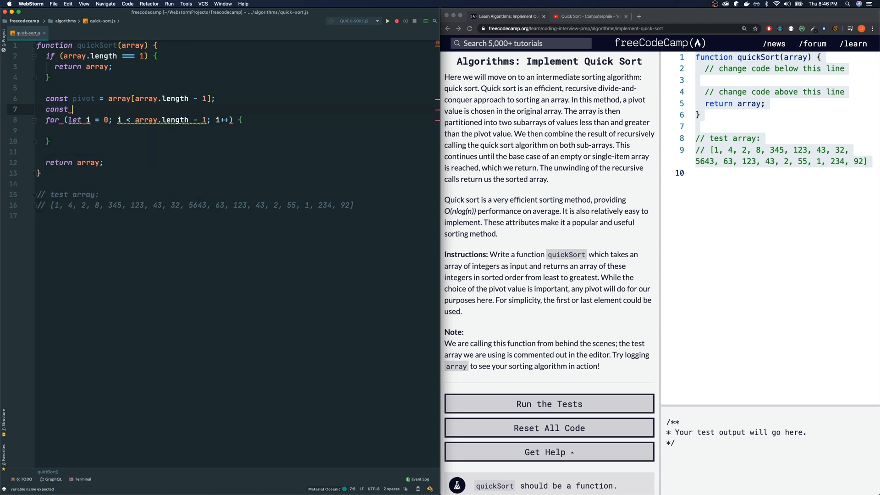
{"action": "type", "text": "leftArr"}
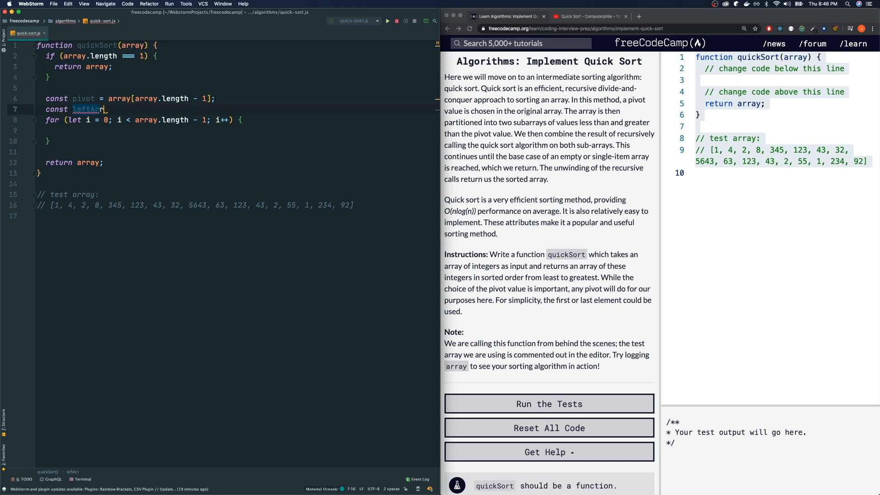
{"action": "type", "text": "= [];"}
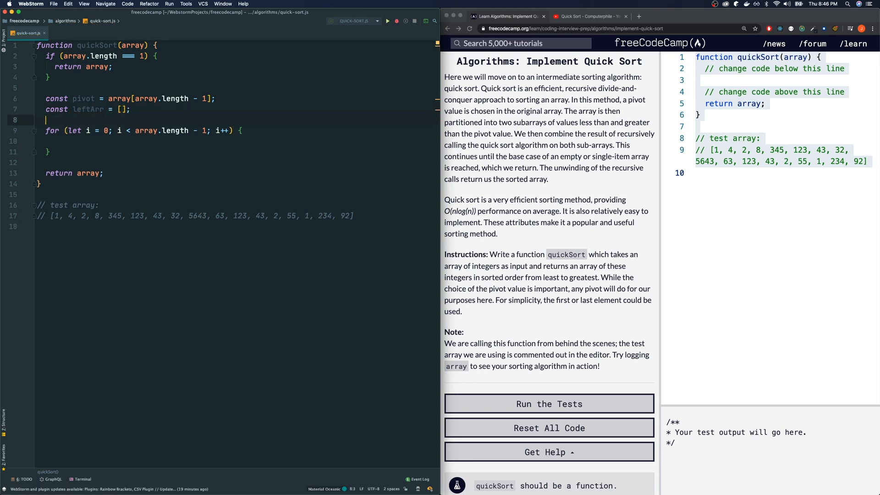
{"action": "type", "text": "rightArr = [];"}
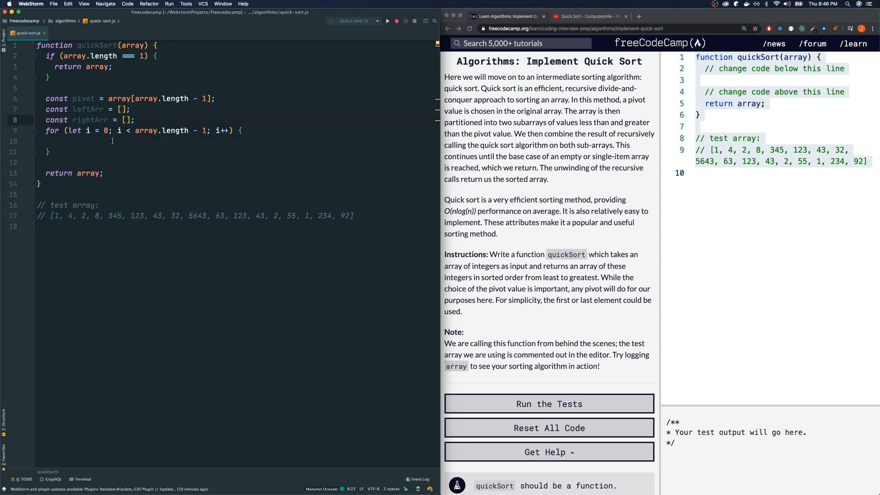
{"action": "left_click", "coordinate": [55, 140]}
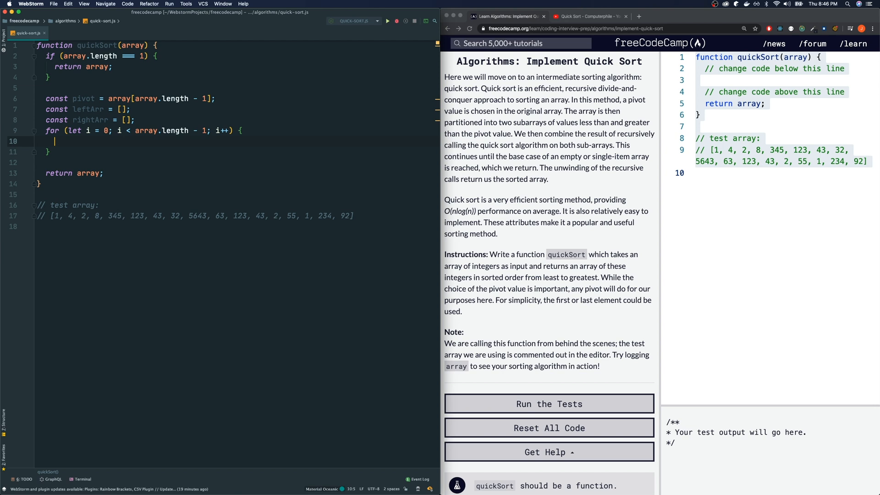
In the loop, push array[i] into leftArr if below pivot, otherwise into rightArr
{"action": "type", "text": "if ()"}
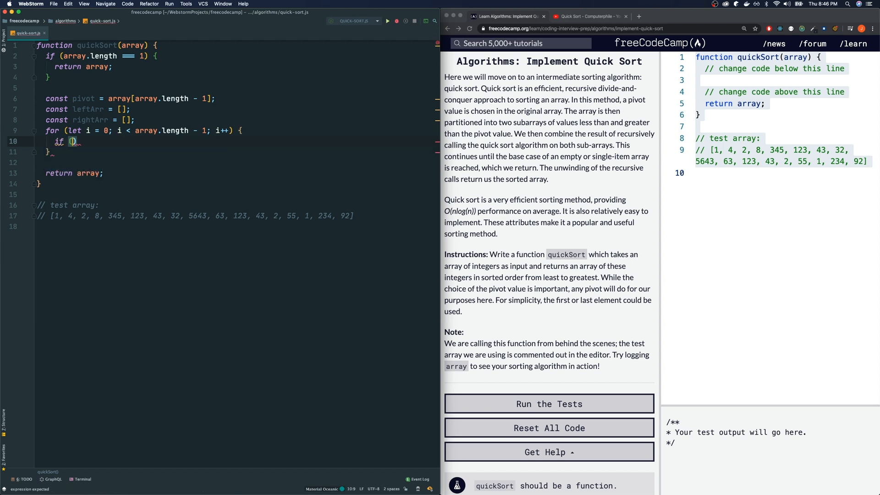
{"action": "type", "text": "array[i"}
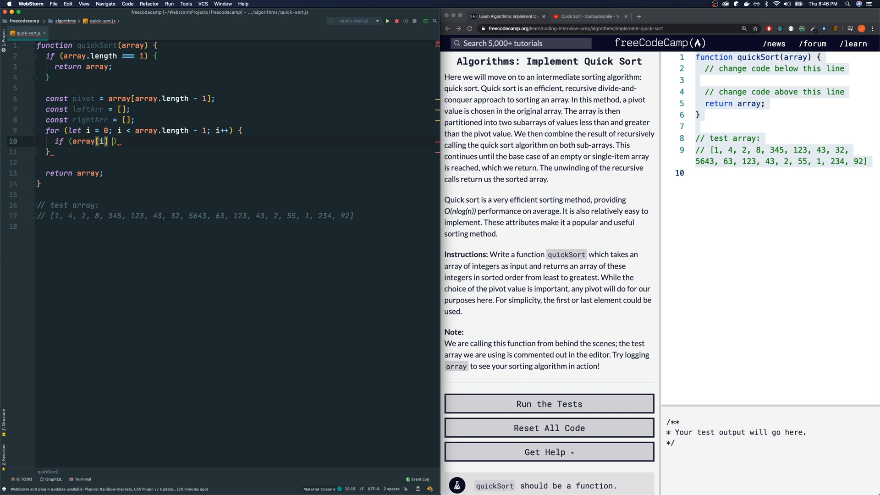
{"action": "type", "text": "< pivot"}
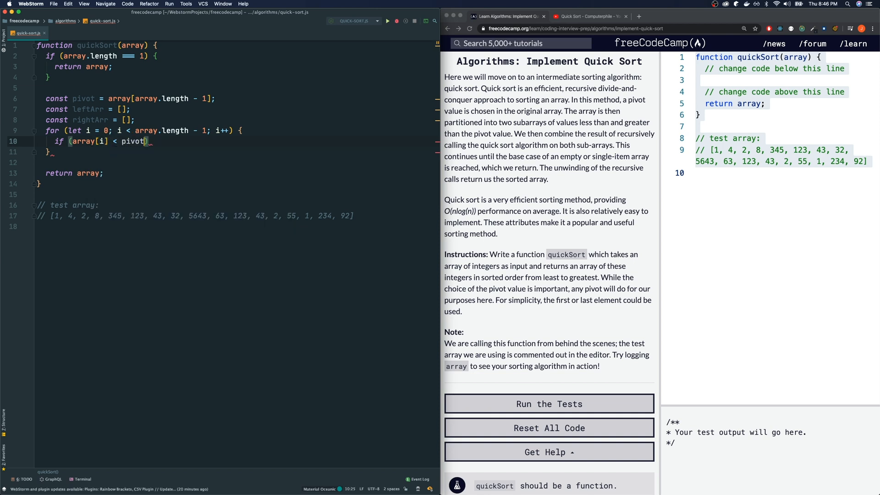
{"action": "type", "text": "leftArr"}
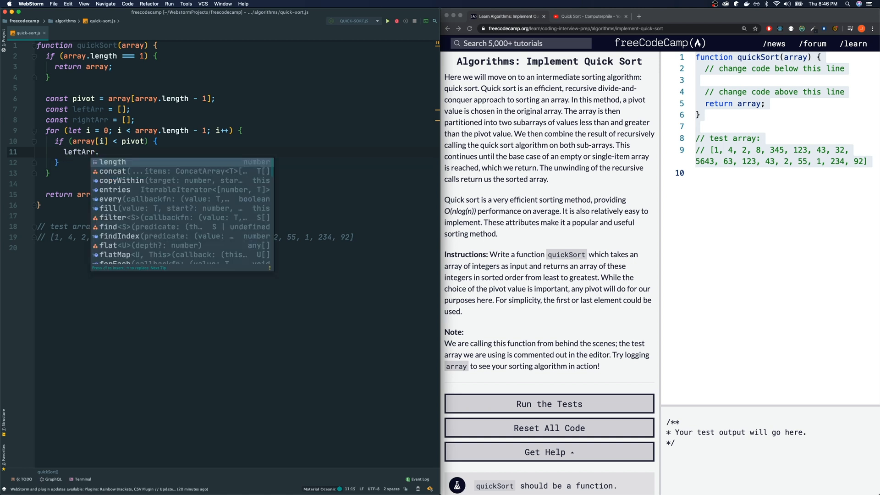
{"action": "type", "text": ".push(arra"}
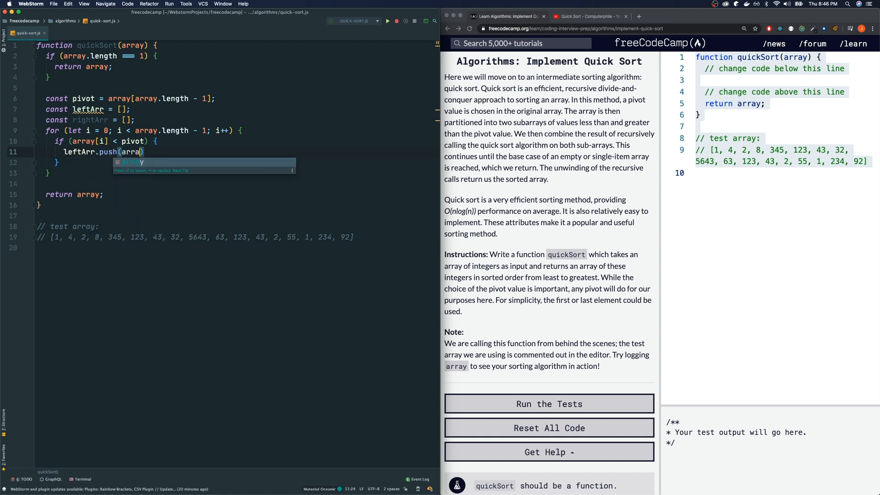
{"action": "type", "text": "[i]);"}
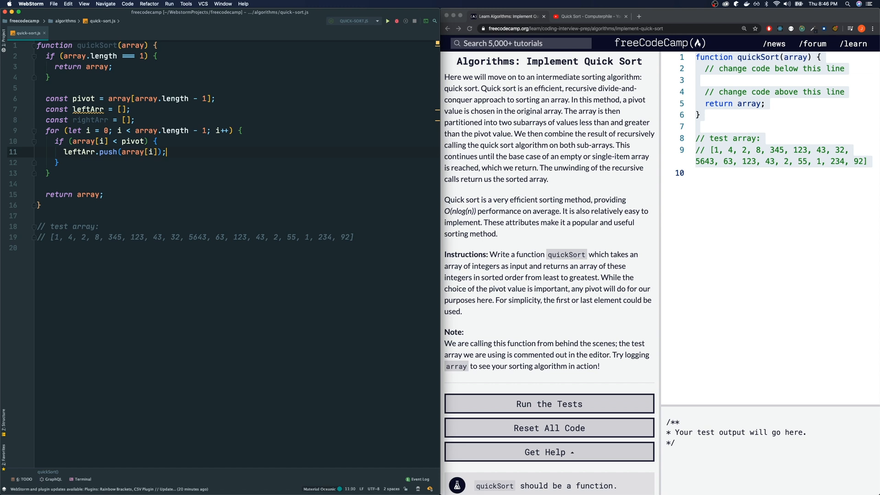
{"action": "type", "text": "else {"}
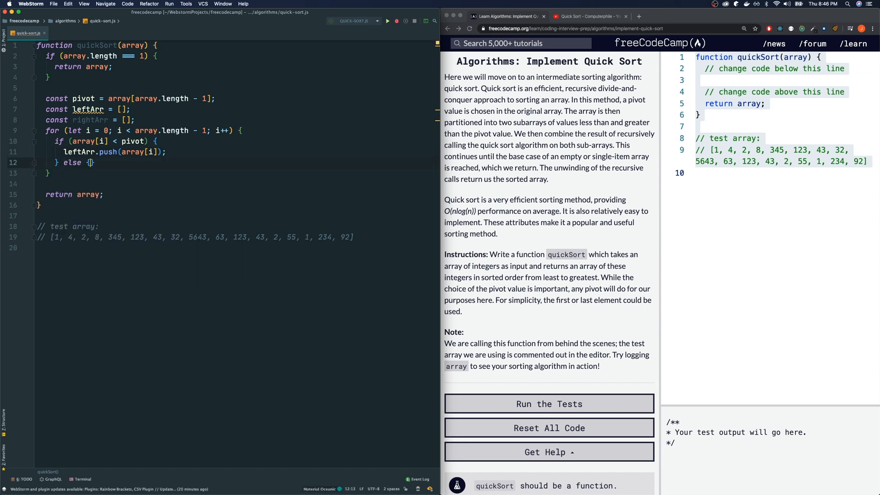
{"action": "key", "text": "Enter"}
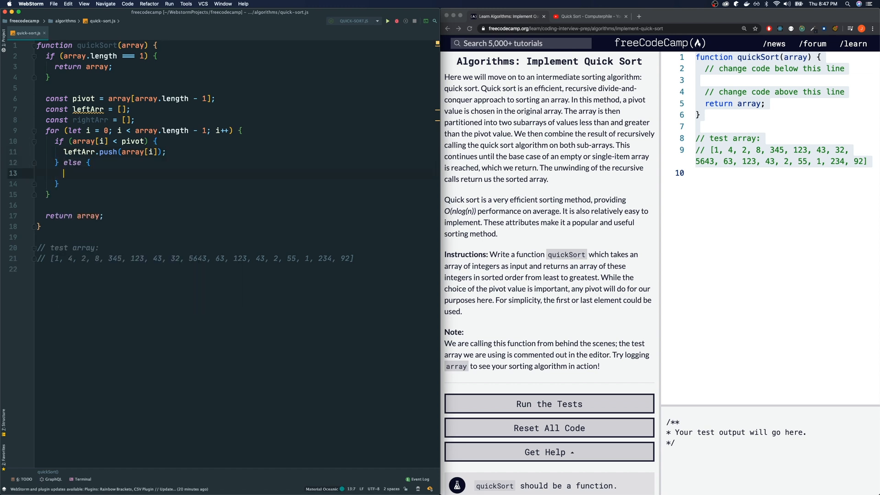
{"action": "type", "text": "rightP"}
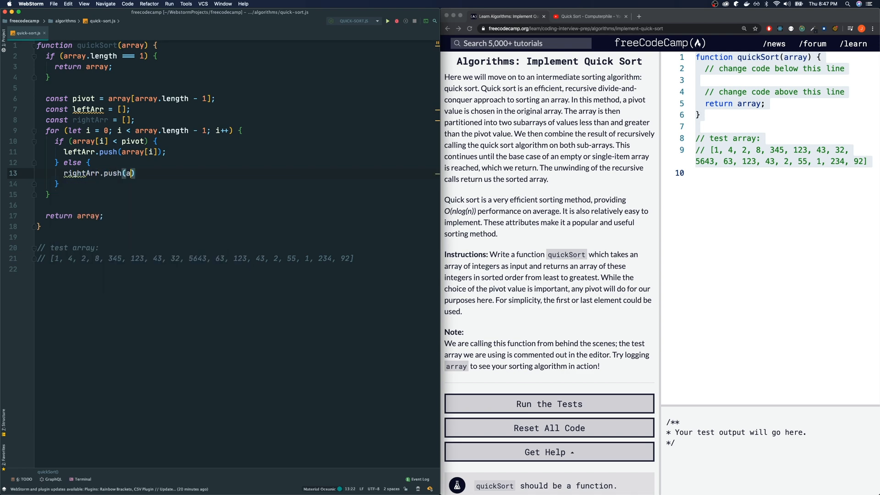
{"action": "type", "text": "rray[i]);"}
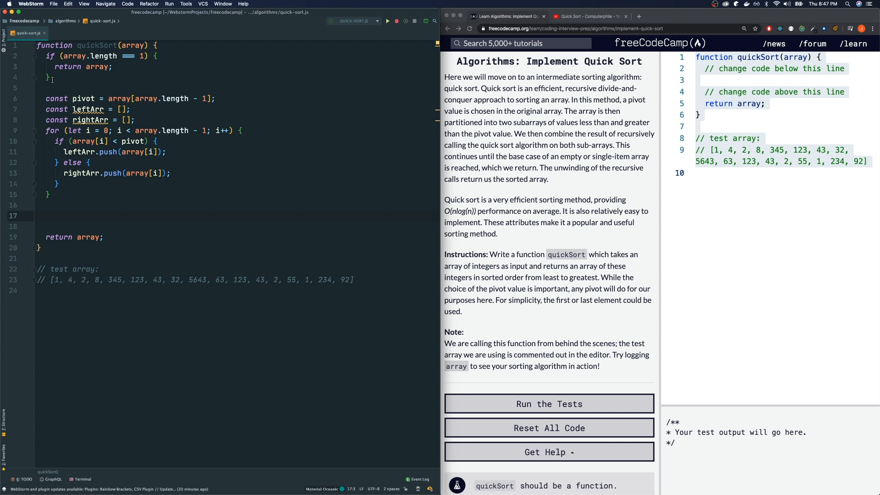
{"action": "mouse_move", "coordinate": [184, 189]}
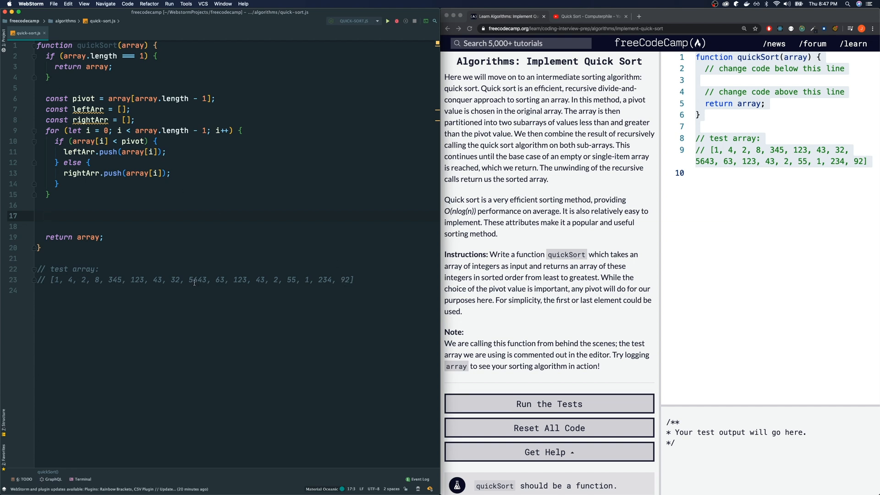
{"action": "double_click", "coordinate": [197, 279]}
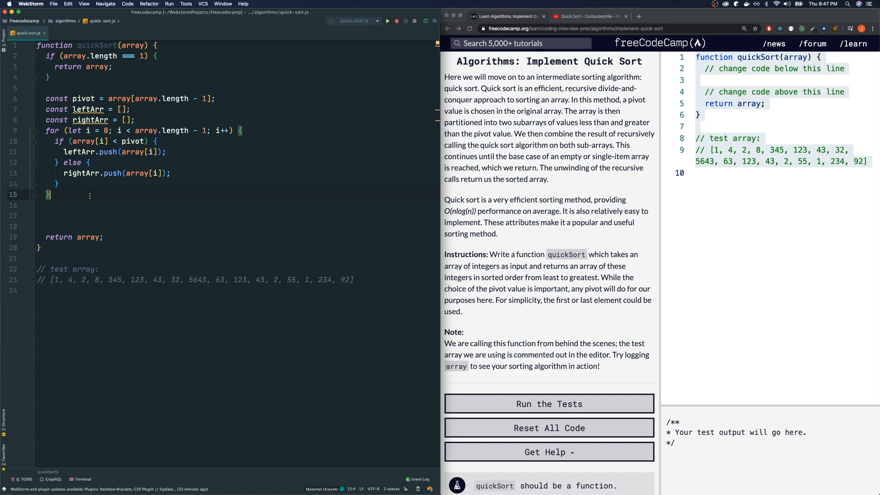
Below the loop, add if (leftArr.length > 0 && rightArr.length > 0) { }
{"action": "key", "text": "enter"}
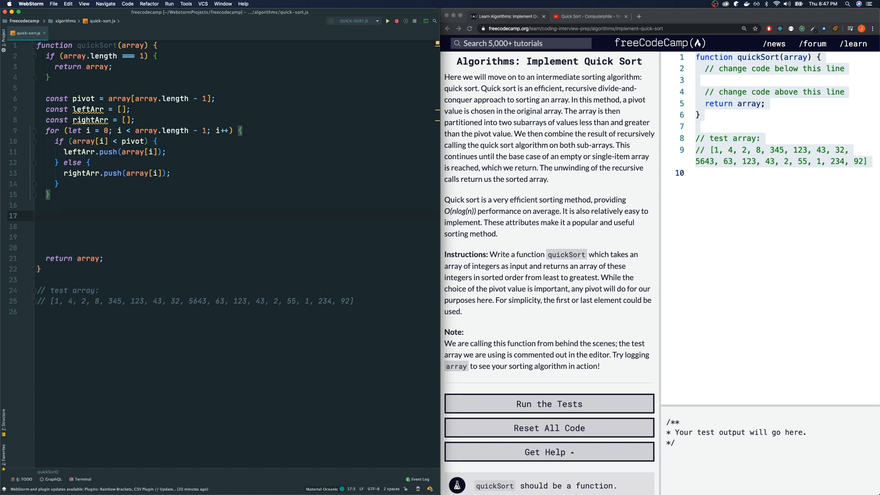
{"action": "type", "text": "if ("}
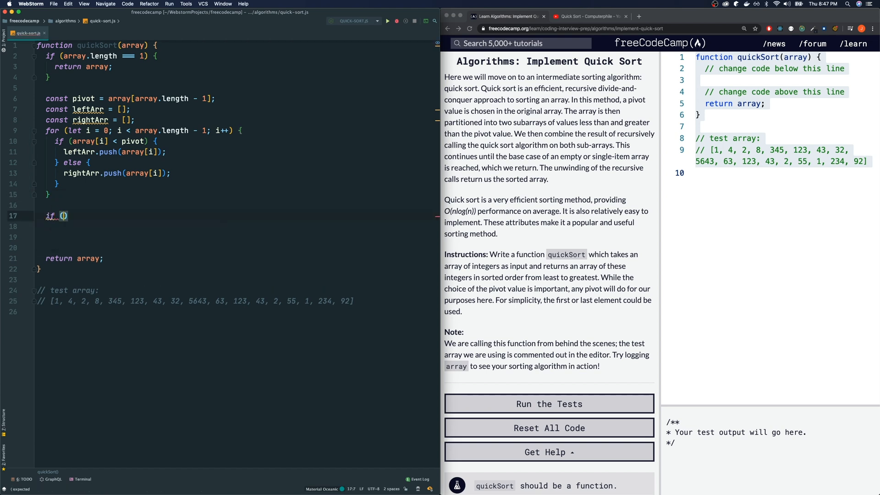
{"action": "type", "text": "leftArra"}
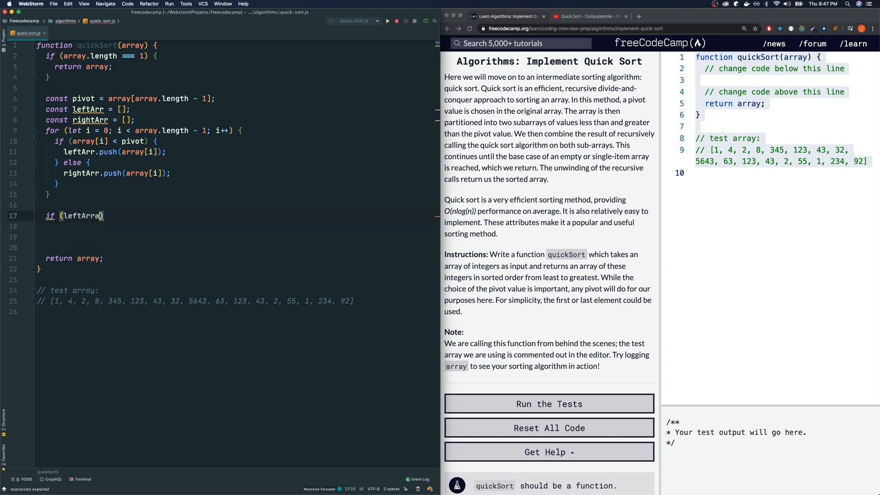
{"action": "type", "text": "."}
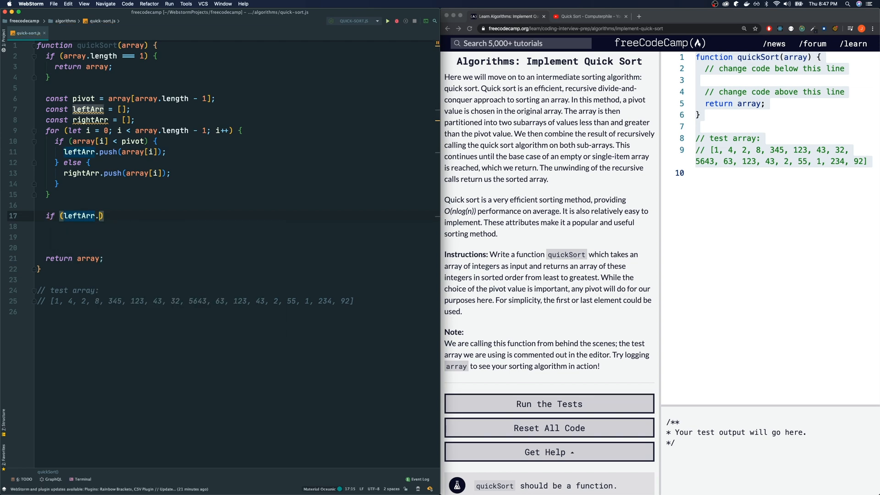
{"action": "type", "text": "length"}
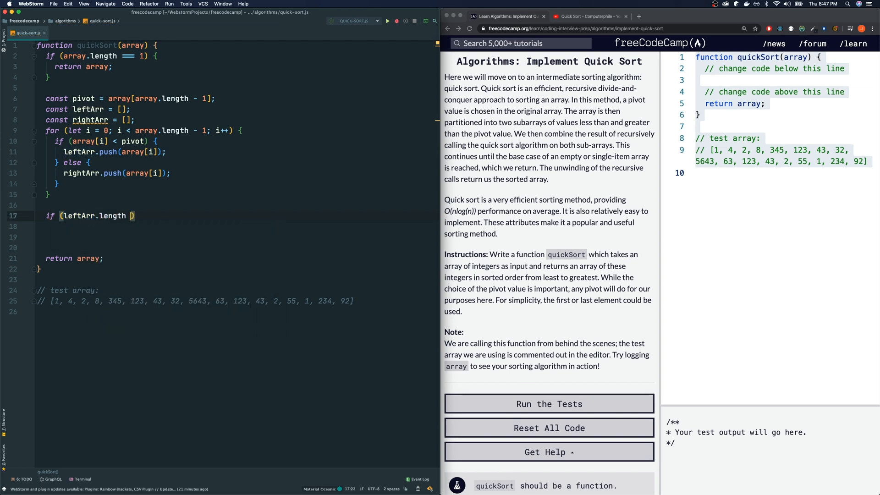
{"action": "type", "text": "> 0 &&"}
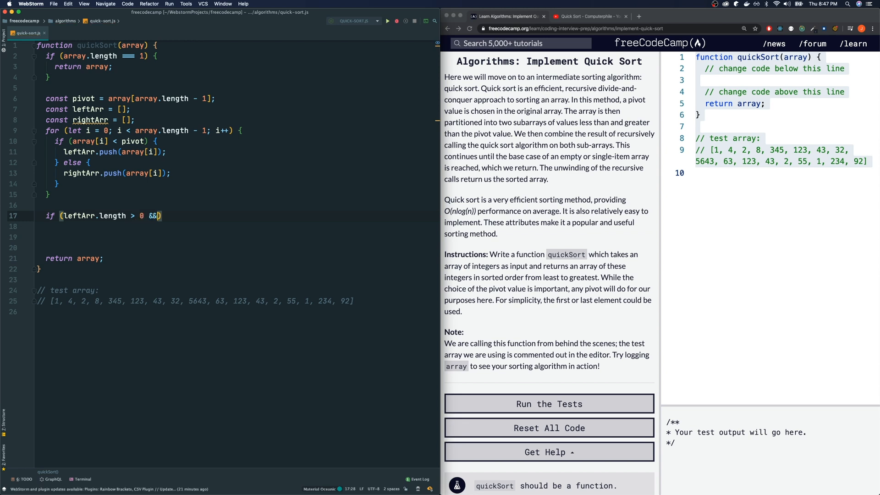
{"action": "type", "text": "rightArr"}
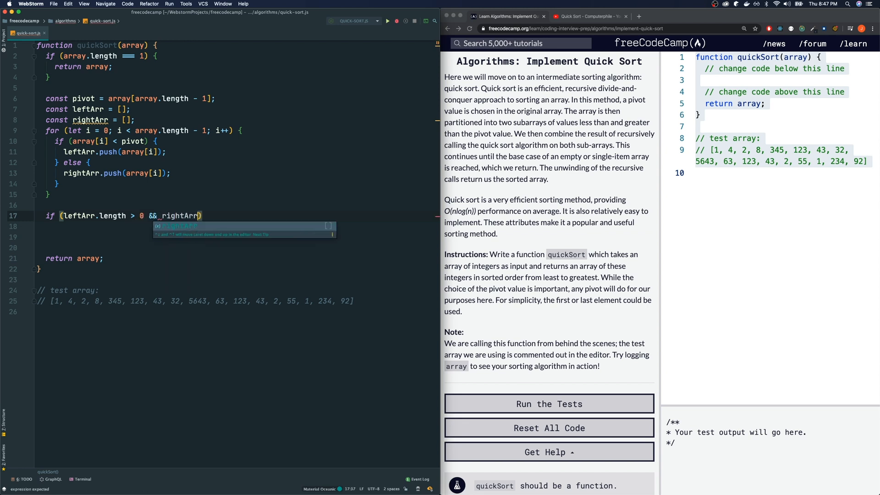
{"action": "type", "text": ".length > 0"}
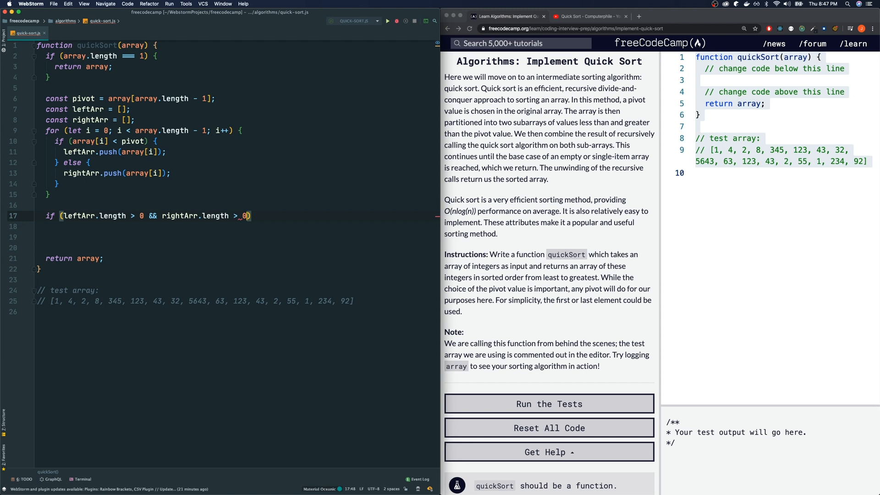
{"action": "type", "text": "{"}
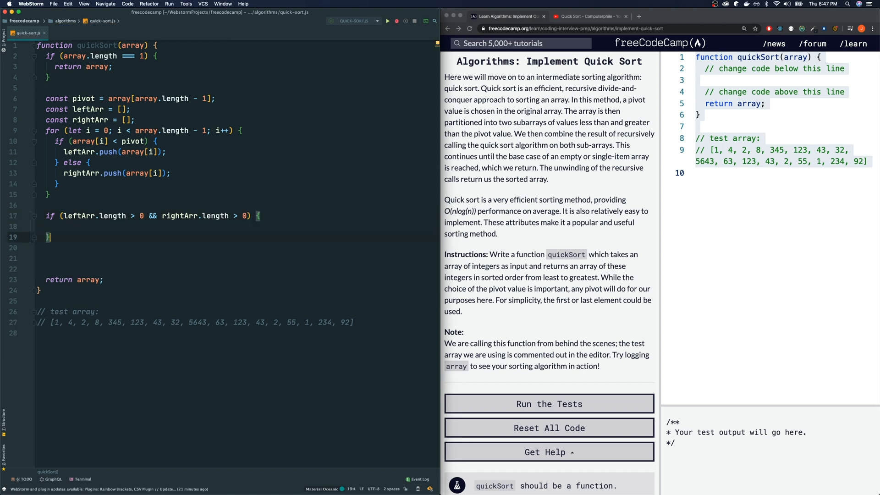
Add empty else if (leftArr.length > 0) and else blocks
{"action": "type", "text": "else if (leftArr.length > 0"}
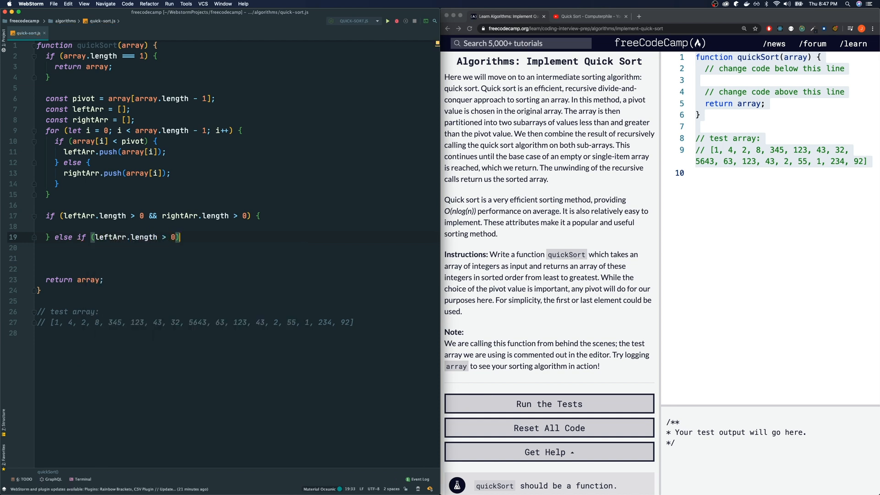
{"action": "type", "text": "{"}
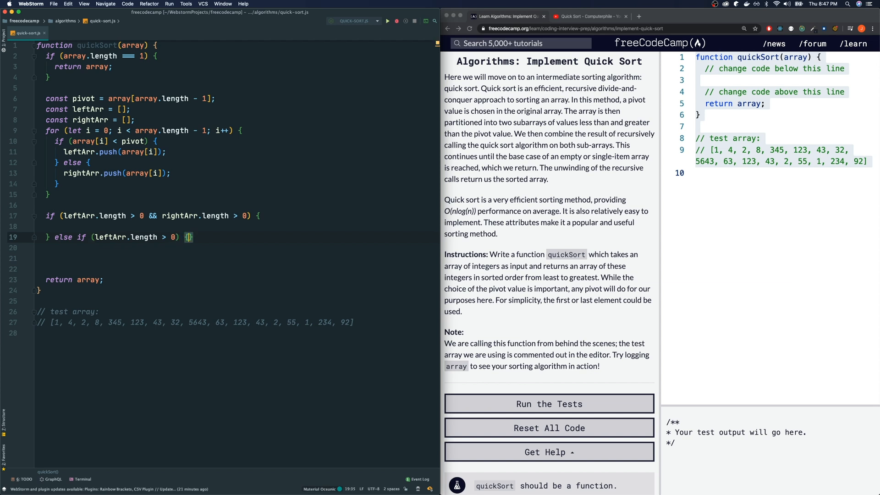
{"action": "key", "text": "enter"}
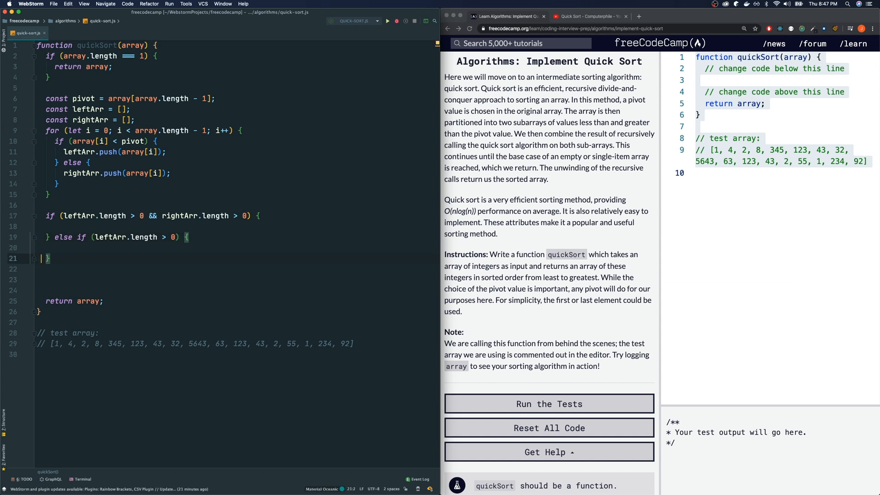
{"action": "type", "text": "else {"}
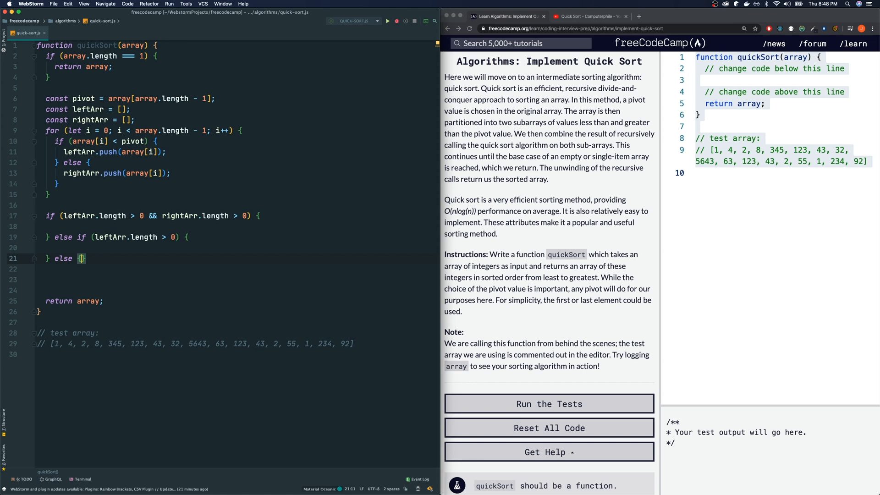
{"action": "key", "text": "enter"}
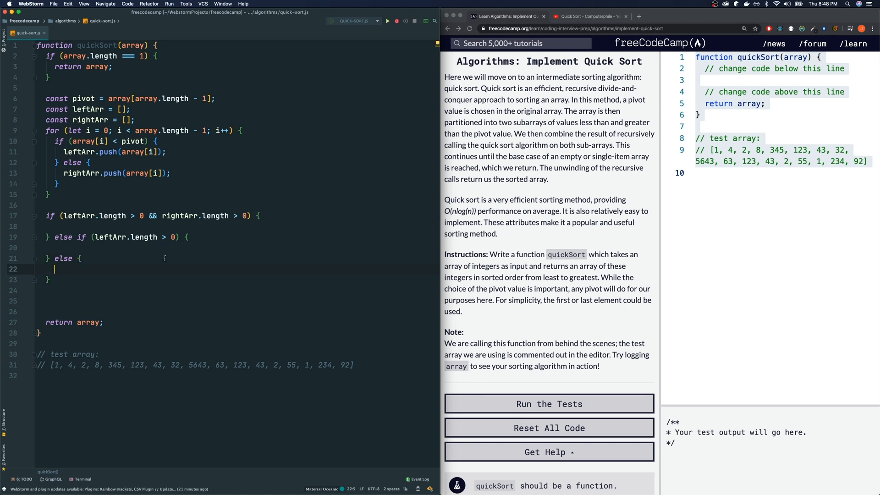
{"action": "mouse_move", "coordinate": [72, 278]}
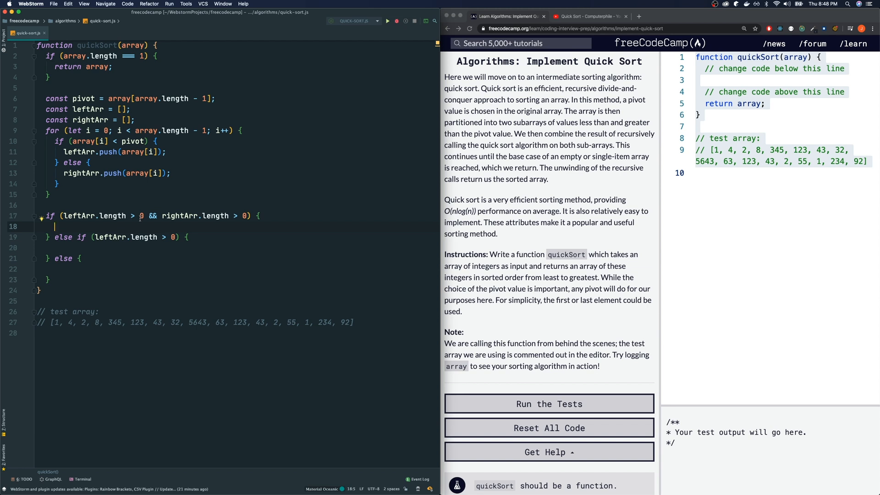
Return [...quickSort(leftArr), pivot, ...quickSort(rightArr)] from the first branch
{"action": "type", "text": "return ["}
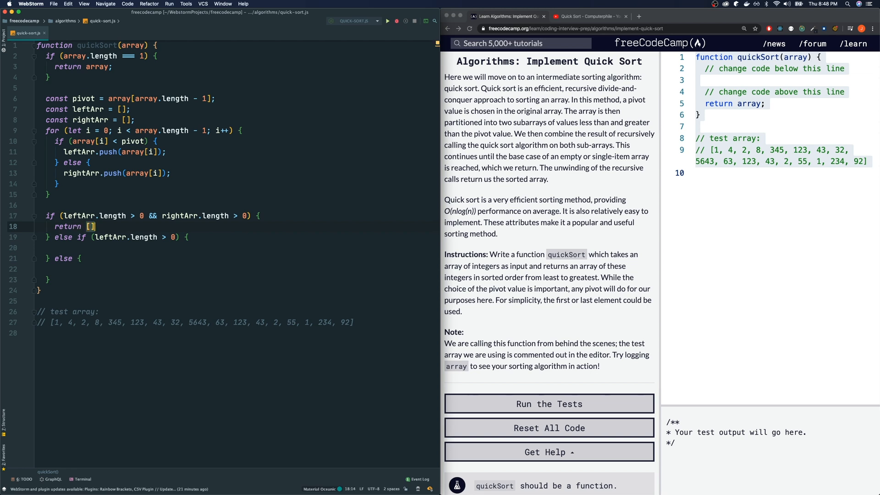
{"action": "type", "text": ";"}
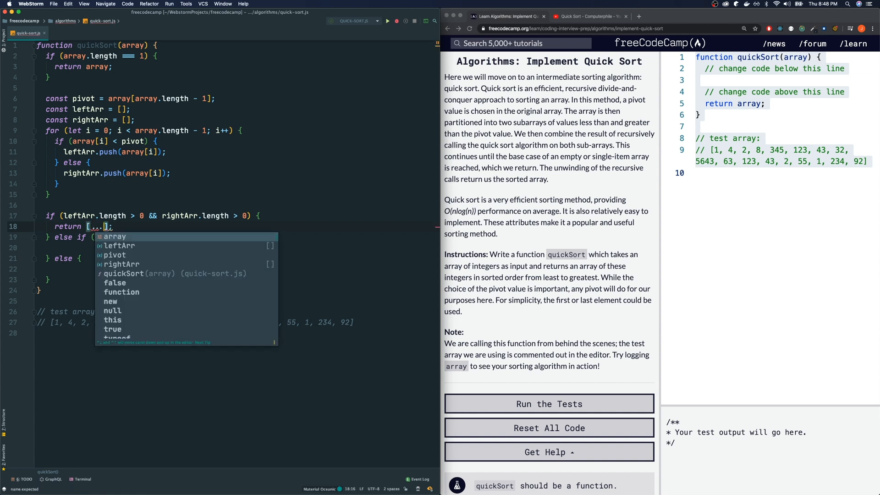
{"action": "type", "text": "quickSort"}
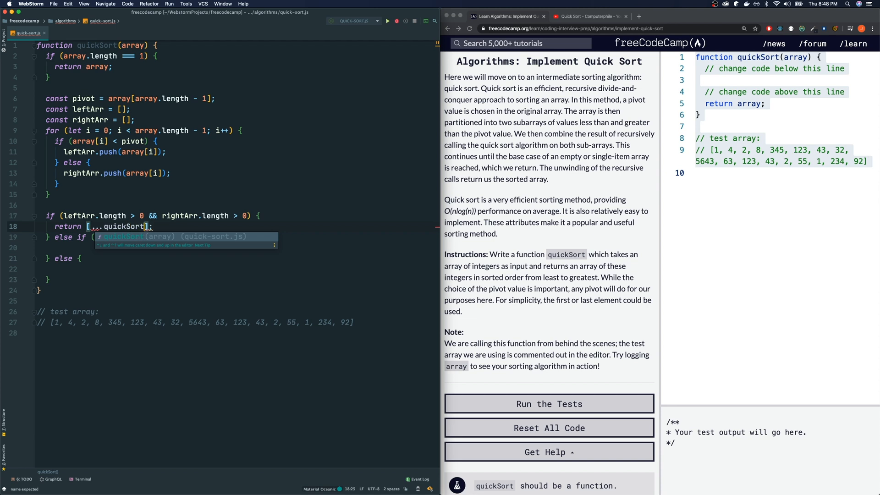
{"action": "type", "text": "leftArr), pivot, .."}
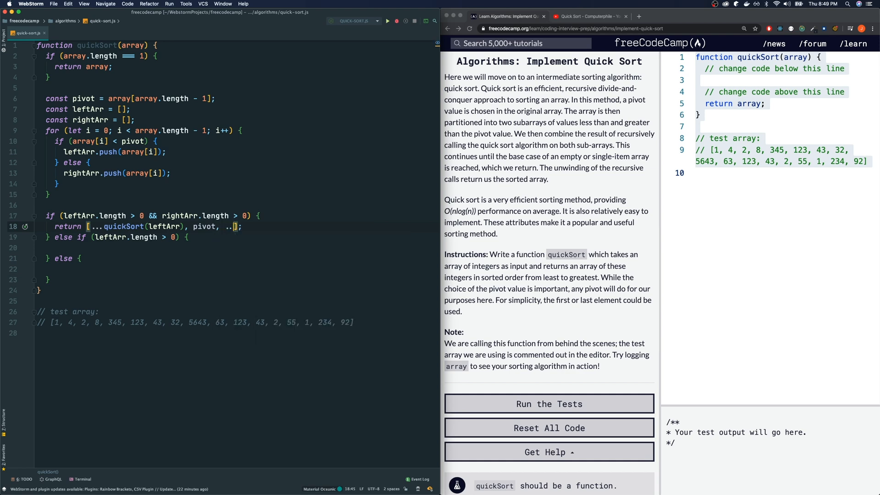
{"action": "type", "text": "quickSort(rightArr"}
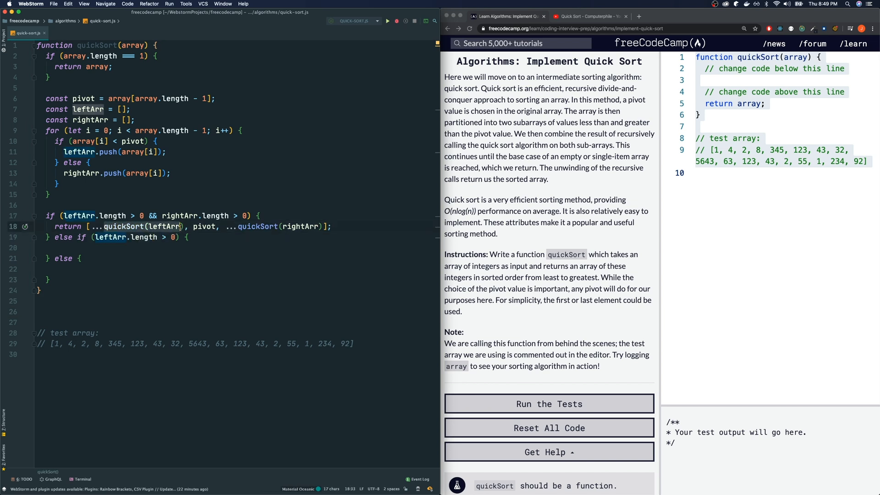
Write a temporary comment illustrating spread: [1,2,3] => 1, 2, 3
{"action": "type", "text": "/"}
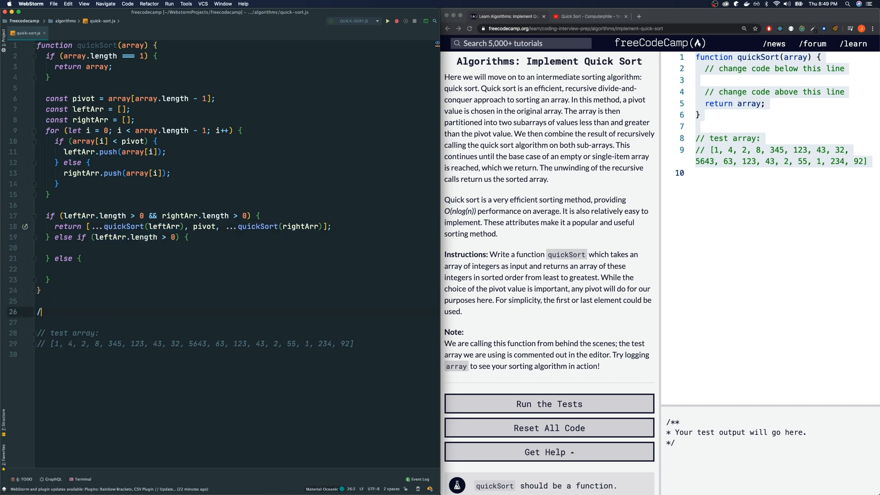
{"action": "type", "text": "[1,2,3"}
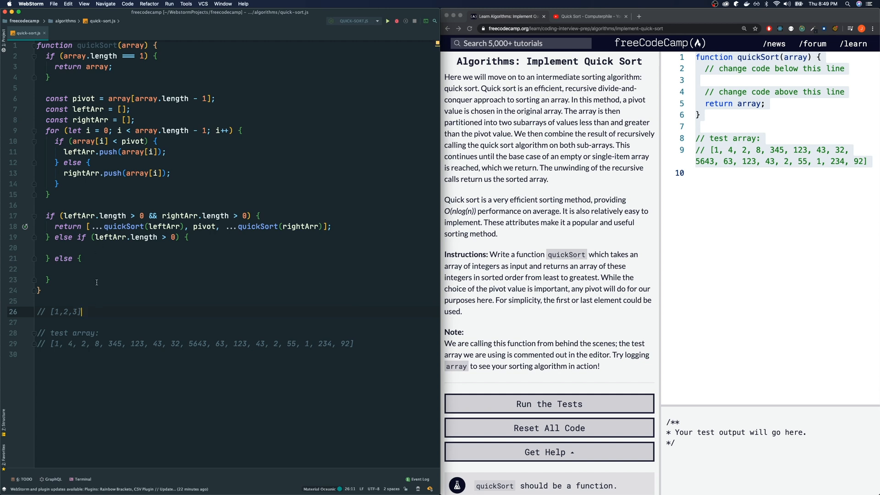
{"action": "type", "text": "=>"}
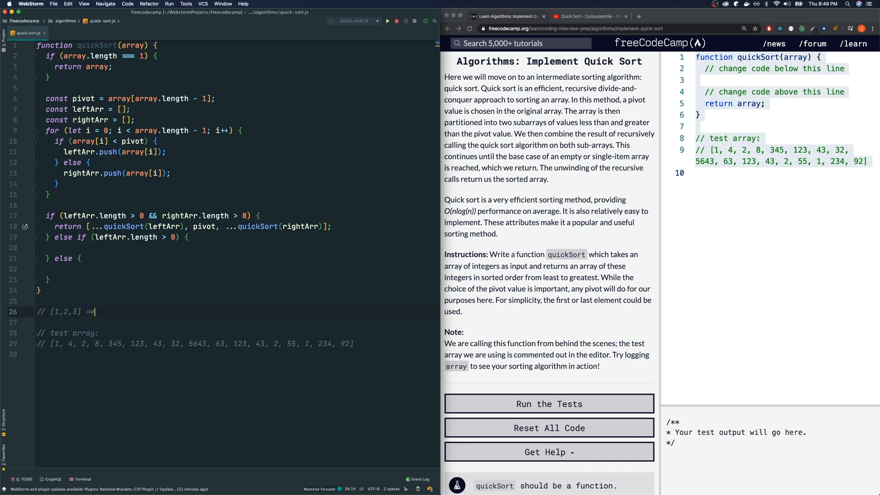
{"action": "type", "text": "1, 2, 3"}
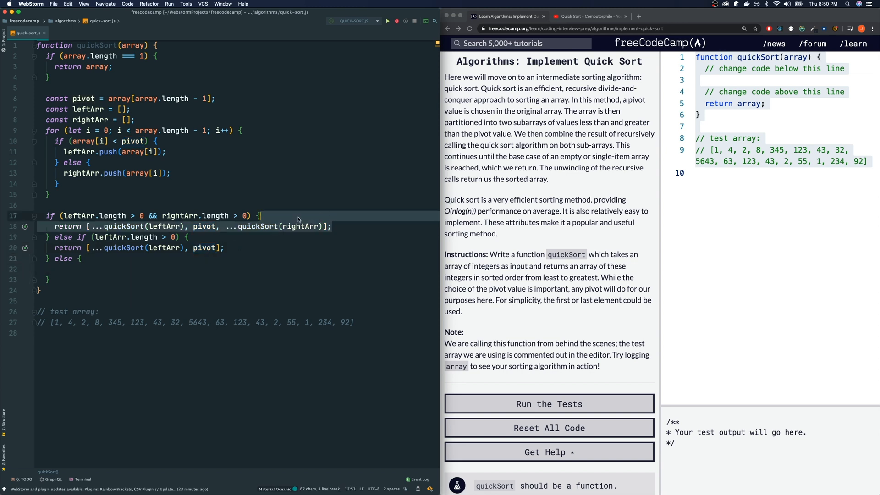
Type return [pivot, ...quickSort(rightArr)]; in the else block
{"action": "type", "text": "return [...quickSort(leftArr), pivot, ...quickSort(rightArr)];"}
{"action": "left_click", "coordinate": [196, 322]}
{"action": "type", "text": "const"}
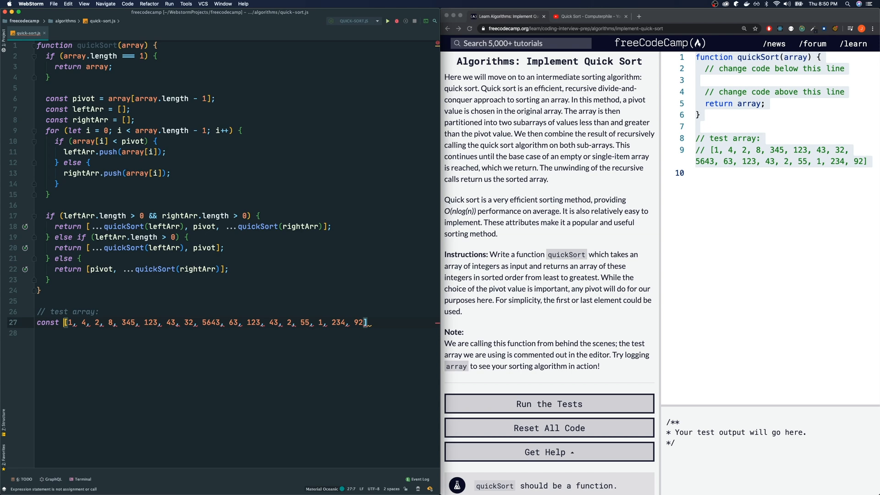
Store the test array as const arr, log quickSort(arr), and run quick-sort.js
{"action": "type", "text": "arr ="}
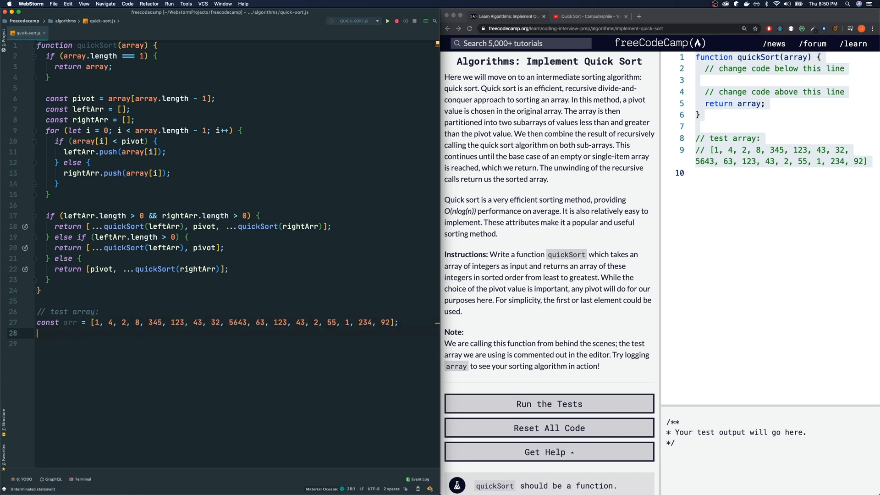
{"action": "type", "text": "console.log()"}
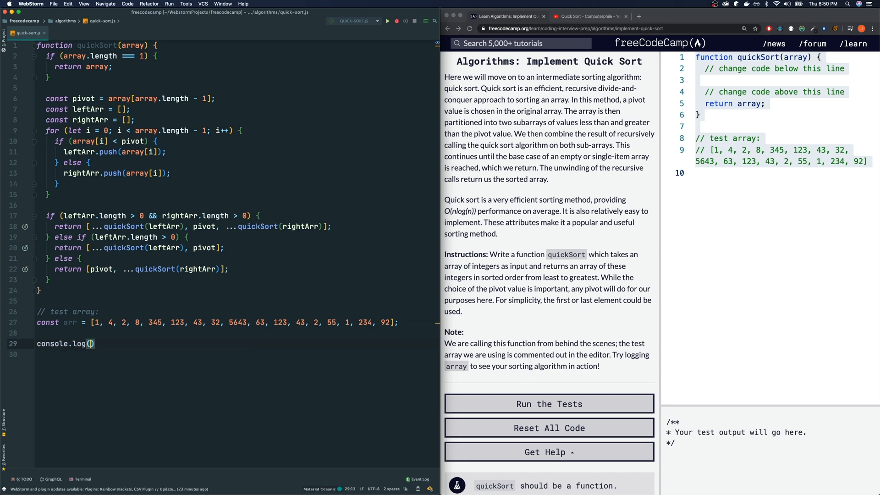
{"action": "type", "text": "quickSort(arr"}
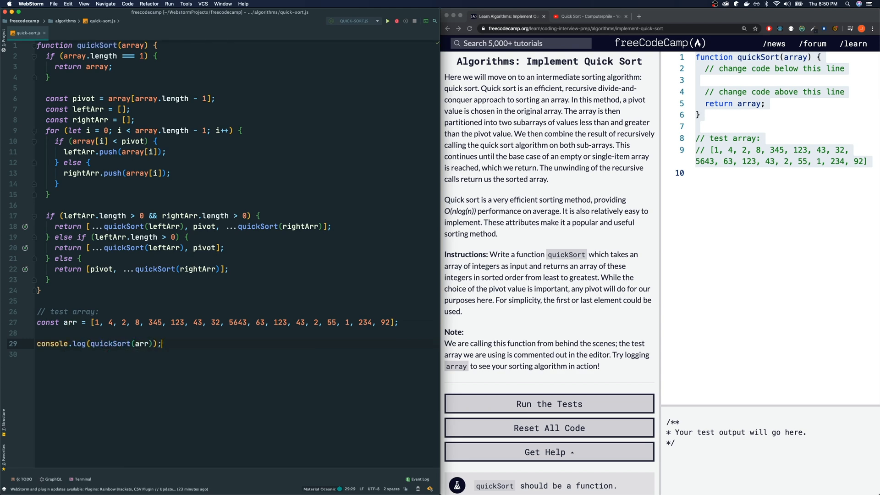
{"action": "left_click", "coordinate": [387, 20]}
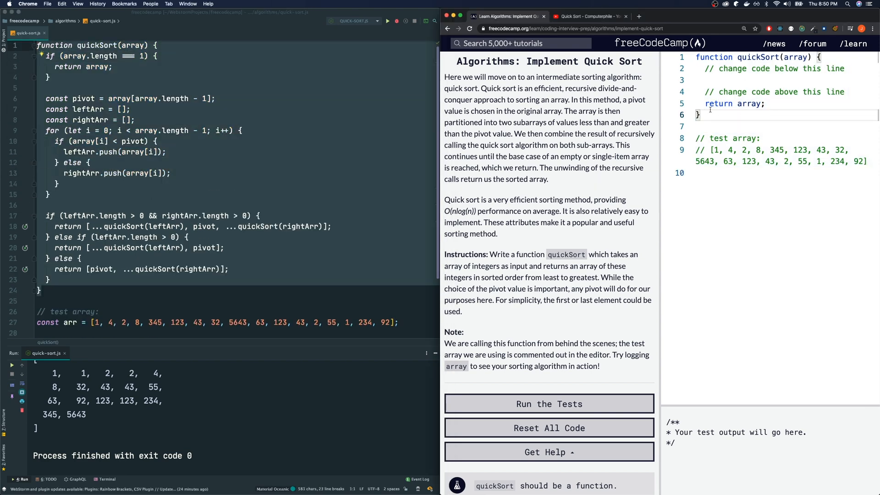
Paste the quickSort solution into the challenge editor, run the tests, and dismiss the success dialog
{"action": "left_click", "coordinate": [548, 403]}
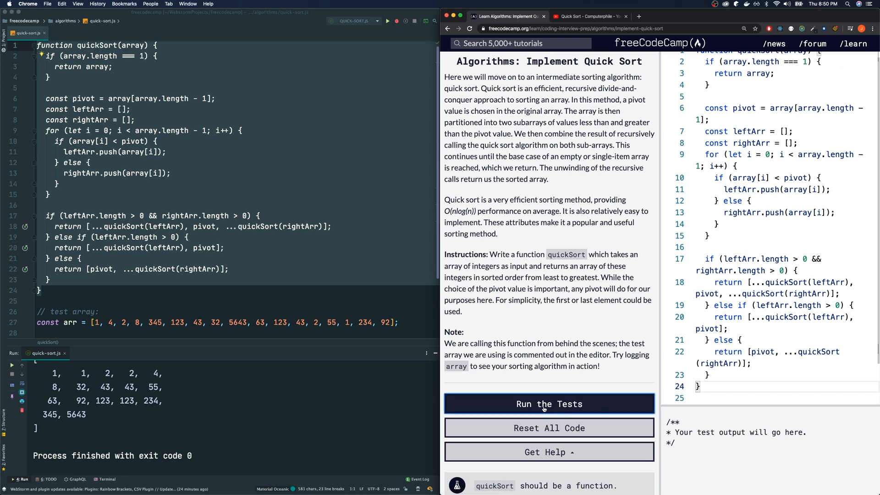
{"action": "left_click", "coordinate": [548, 403]}
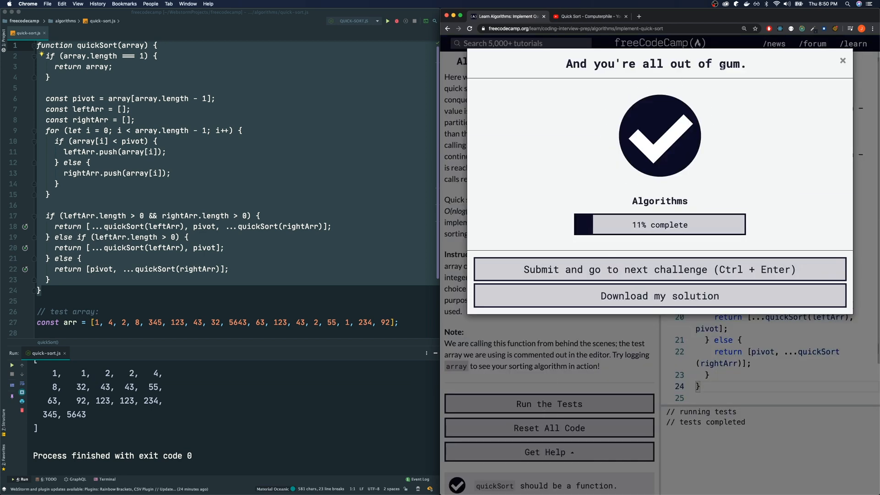
{"action": "left_click", "coordinate": [842, 60]}
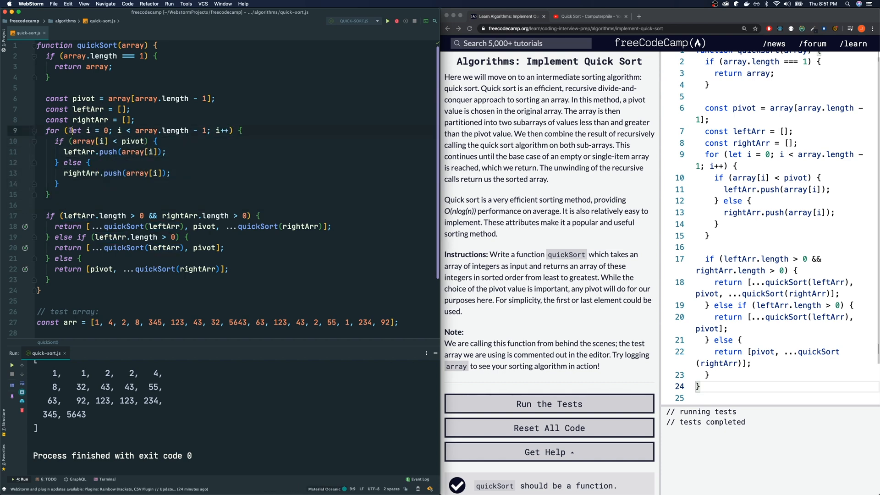
Write a for (const el of array.slice(0, array.length - 1)) loop pushing el into leftArr or rightArr
{"action": "left_click_drag", "start_coordinate": [73, 131], "coordinate": [101, 183]}
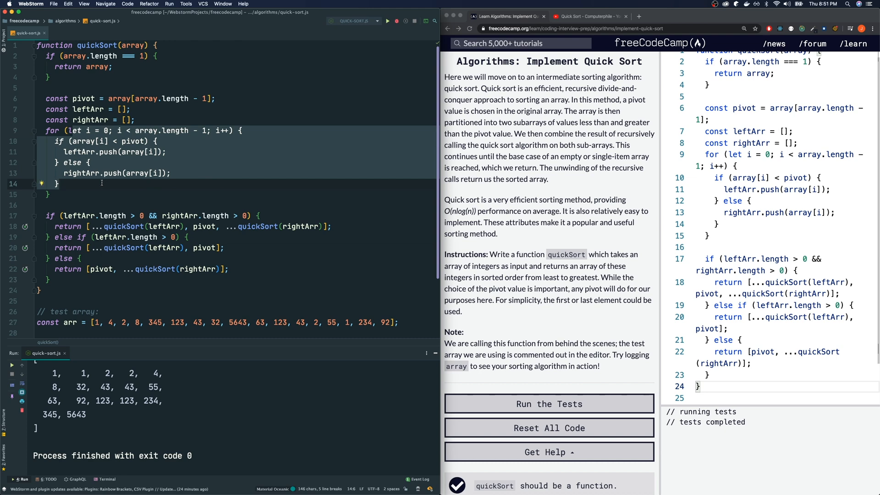
{"action": "mouse_move", "coordinate": [77, 139]}
{"action": "type", "text": "for ("}
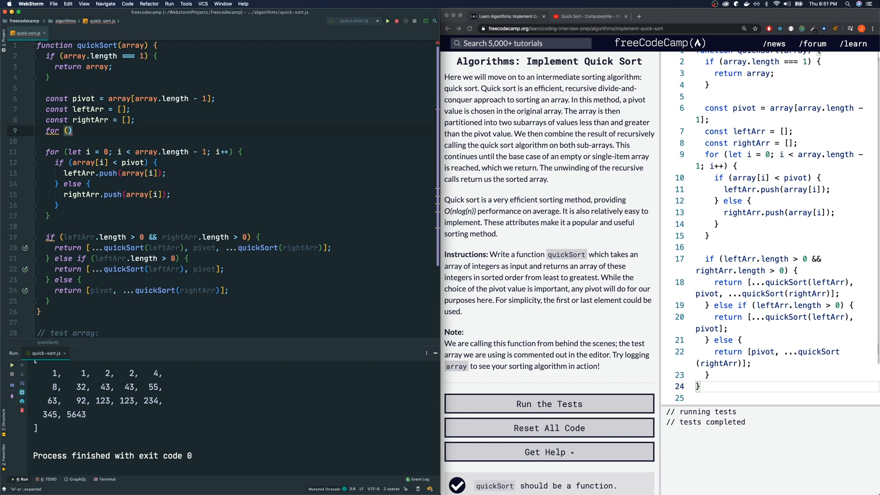
{"action": "type", "text": "const el of array"}
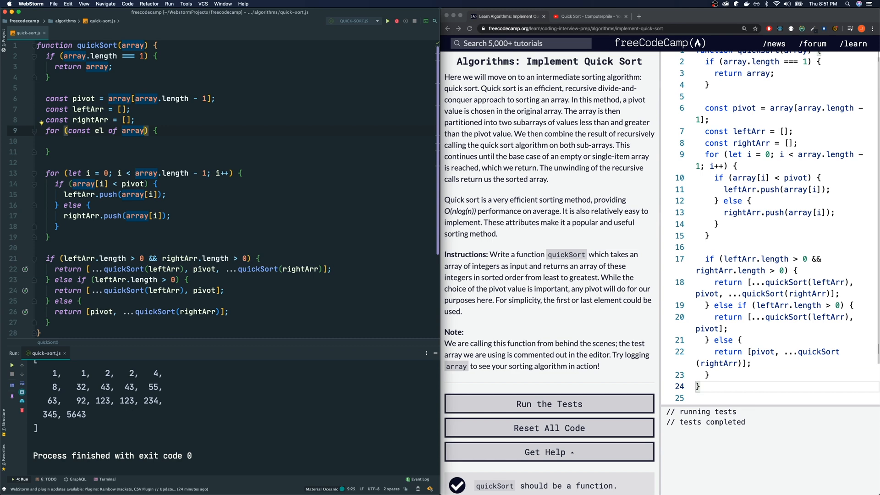
{"action": "type", "text": ".slice()"}
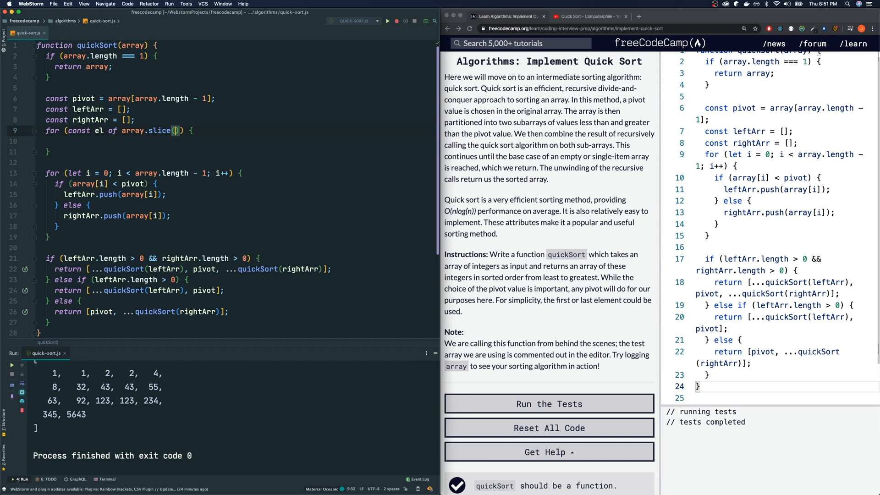
{"action": "type", "text": "0,"}
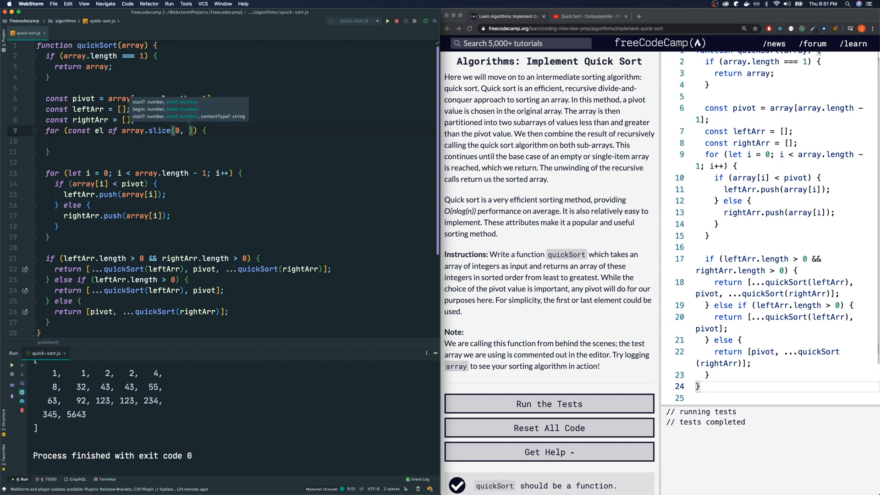
{"action": "type", "text": "array.length"}
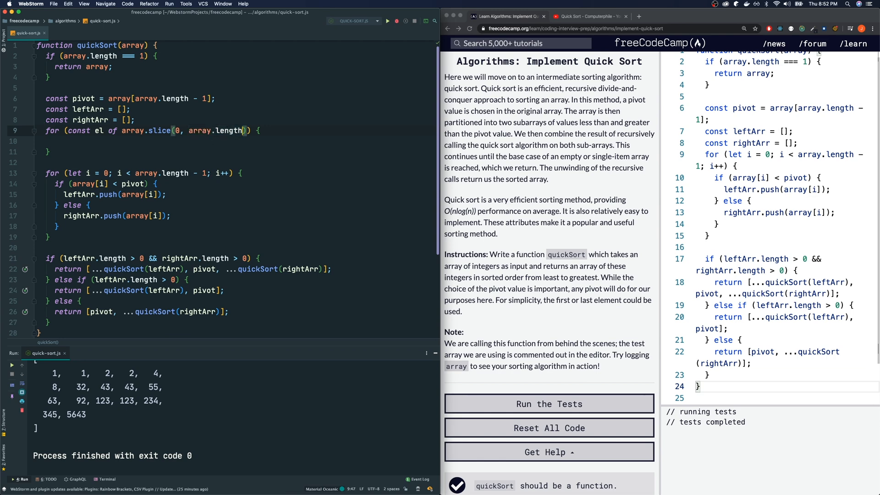
{"action": "type", "text": "- 1"}
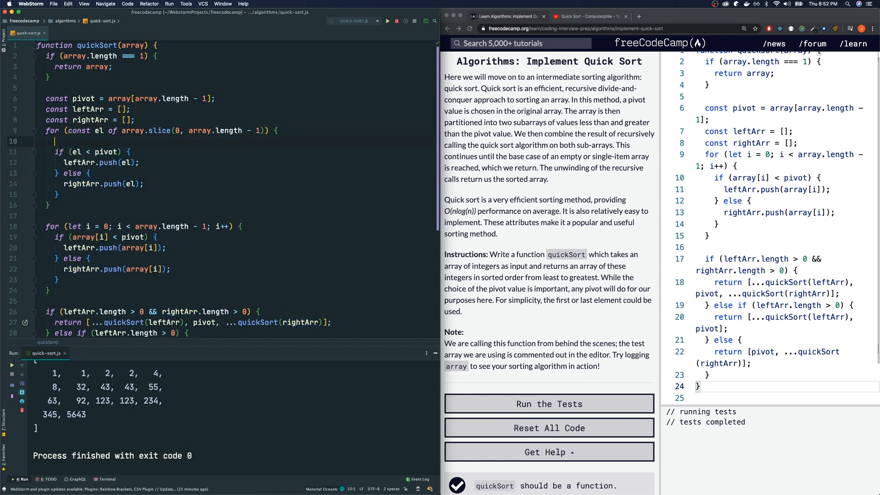
Rewrite the loop body as el < pivot ? leftArr.push(el) : rightArr.push(el)
{"action": "type", "text": "el < pivot ? leftArr.push(el) :"}
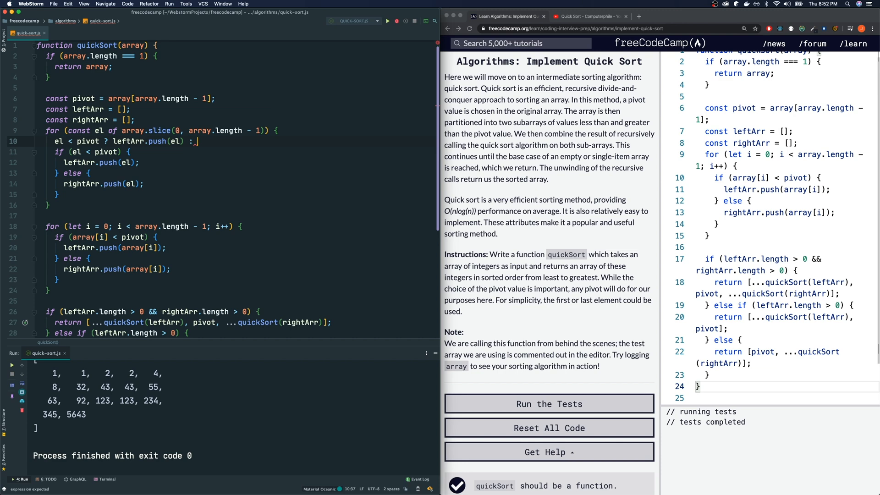
{"action": "type", "text": "rightArr."}
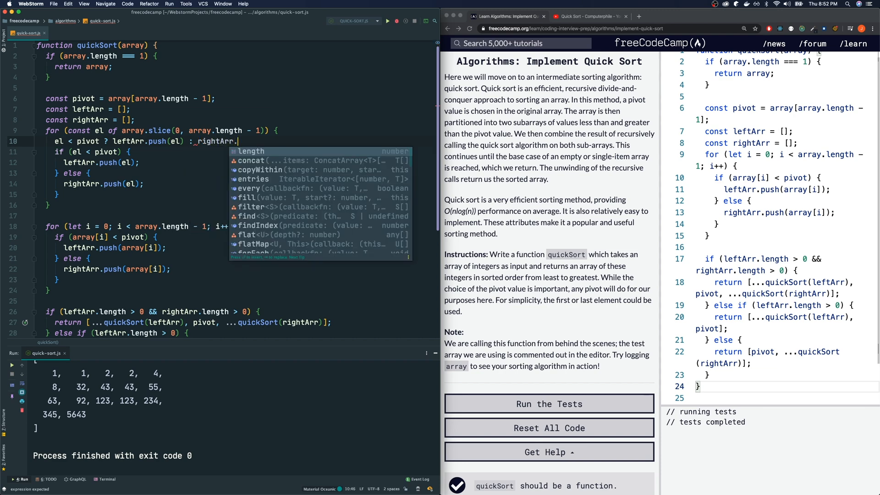
{"action": "type", "text": "push(el);"}
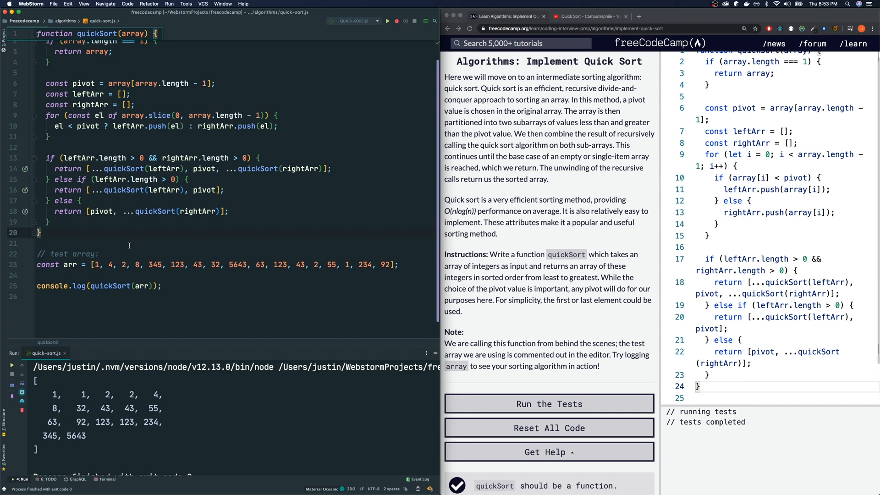
{"action": "mouse_move", "coordinate": [174, 275]}
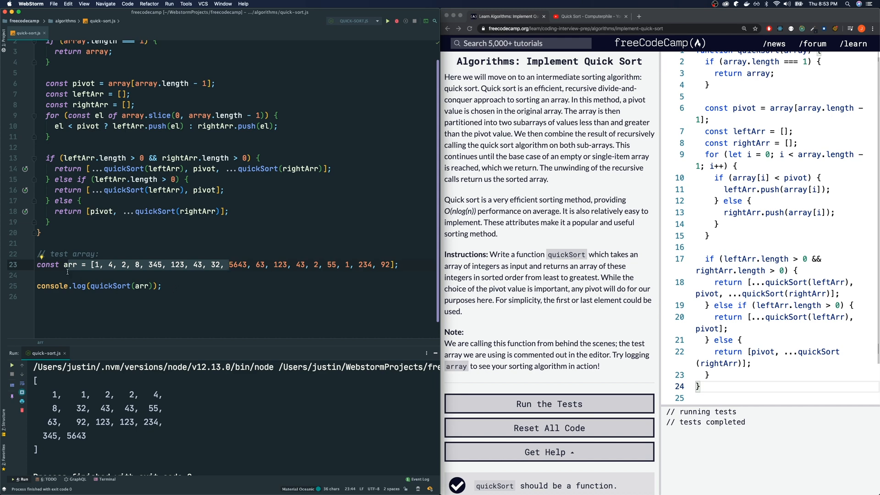
{"action": "mouse_move", "coordinate": [175, 282]}
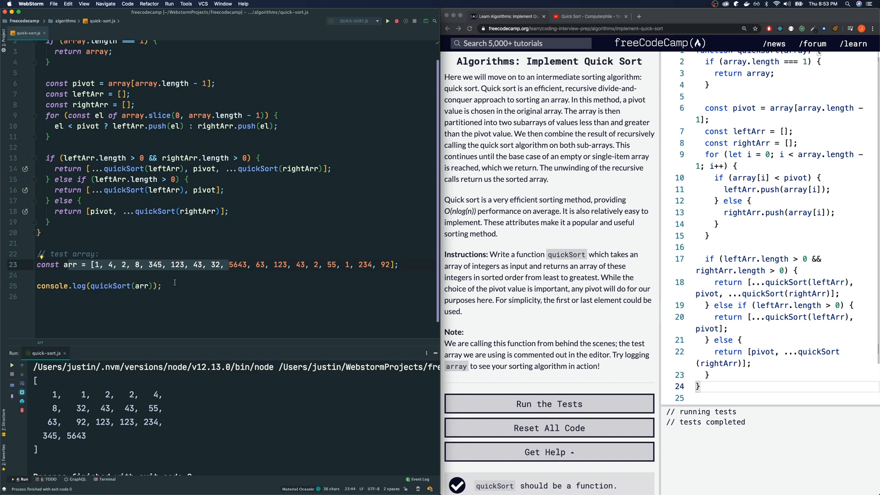
{"action": "type", "text": "console.log(arr);"}
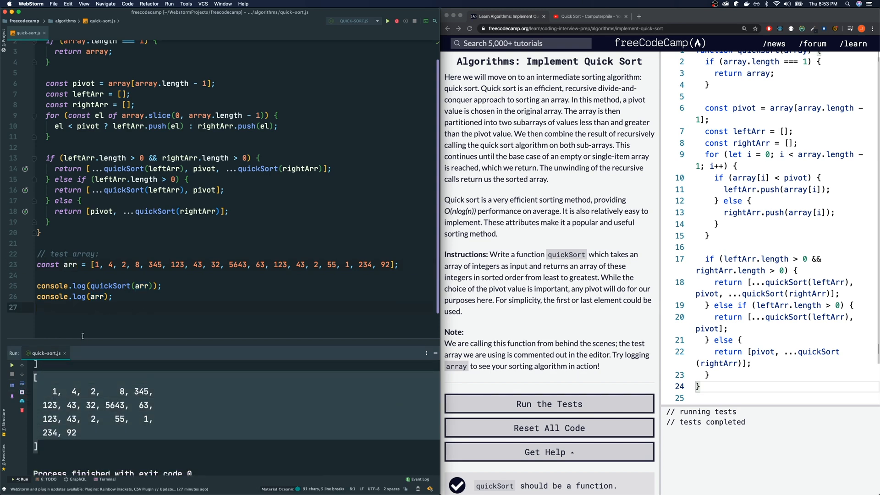
{"action": "left_click", "coordinate": [387, 20]}
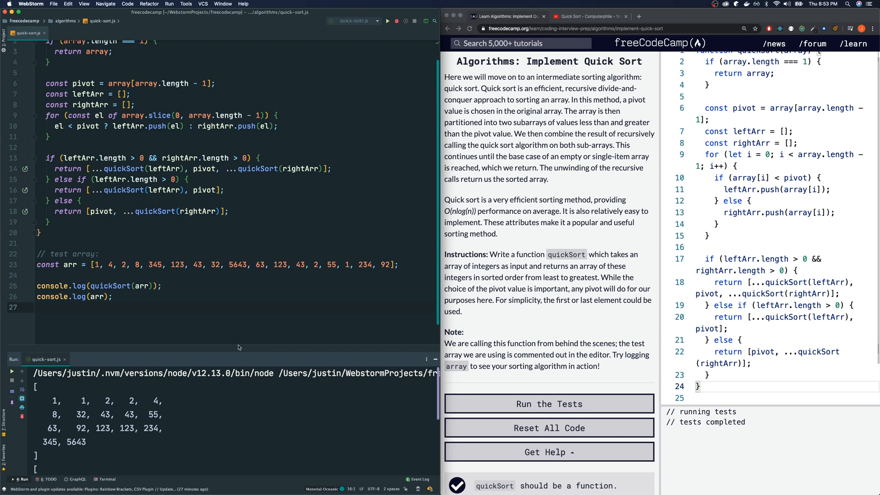
{"action": "left_click", "coordinate": [162, 286]}
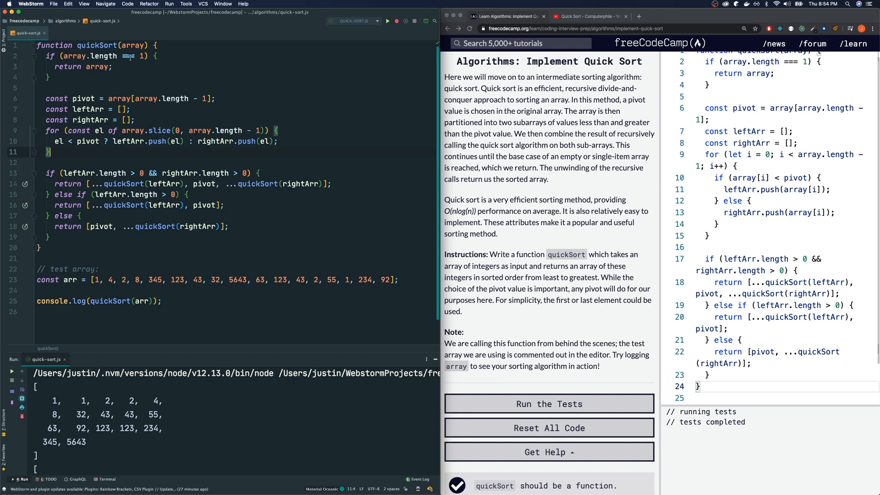
Change the base case to length <= 1, then paste the concise version into freeCodeCamp and pass the tests
{"action": "left_click", "coordinate": [47, 172]}
{"action": "type", "text": "<"}
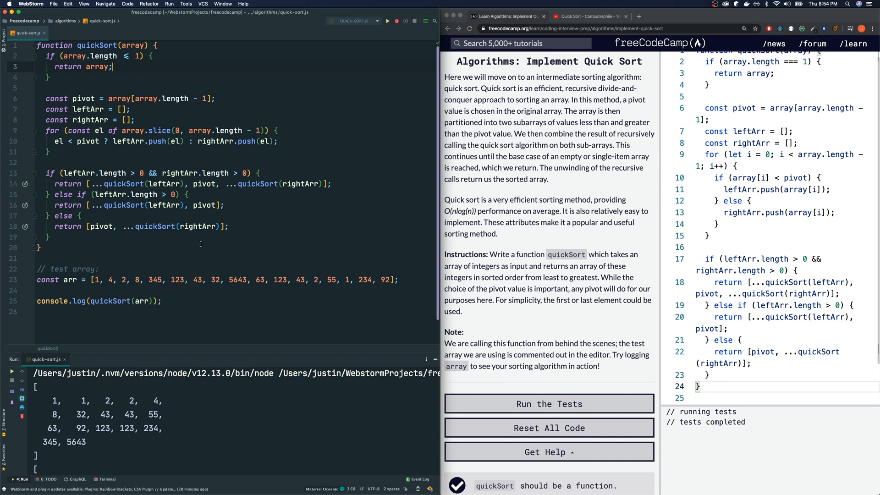
{"action": "mouse_move", "coordinate": [176, 169]}
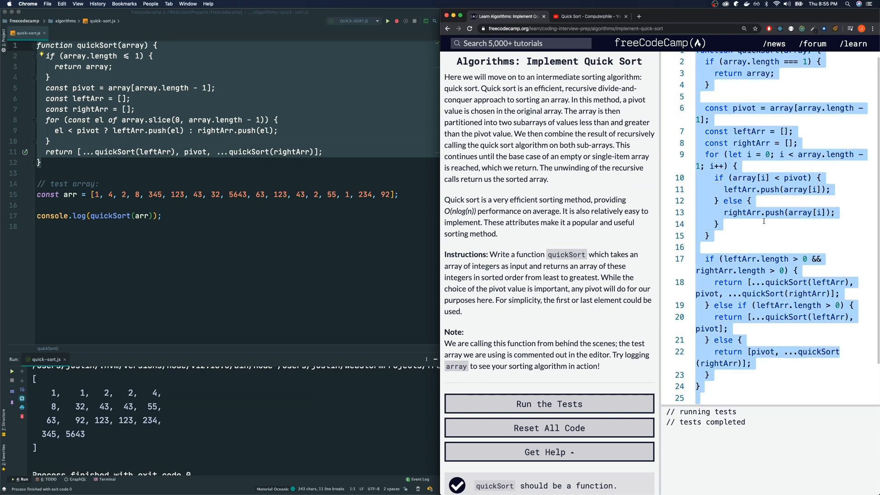
{"action": "left_click", "coordinate": [549, 427]}
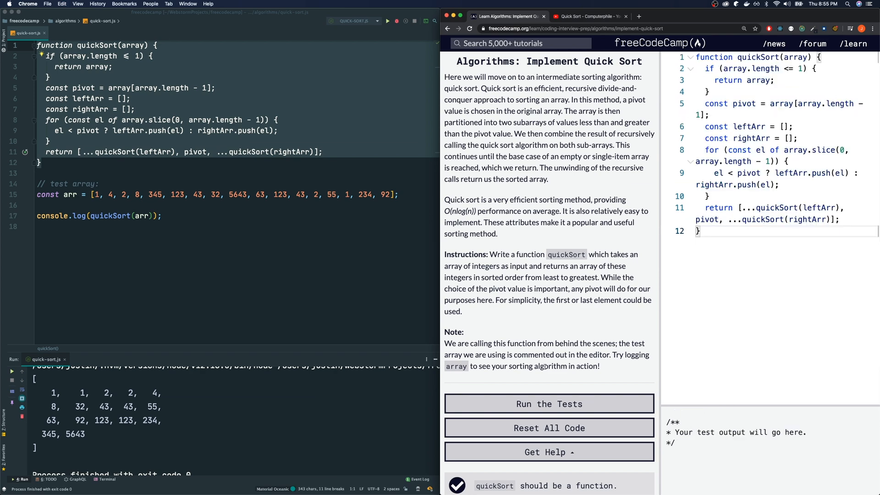
{"action": "left_click", "coordinate": [548, 403]}
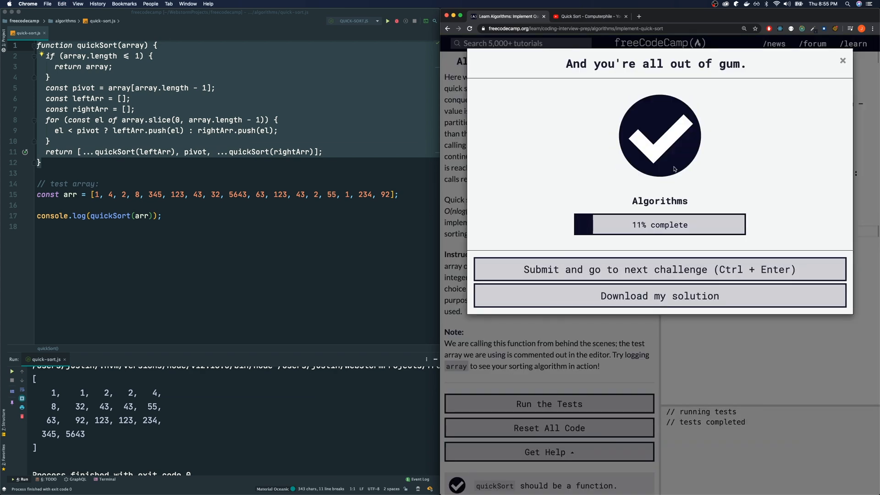
{"action": "left_click", "coordinate": [842, 60]}
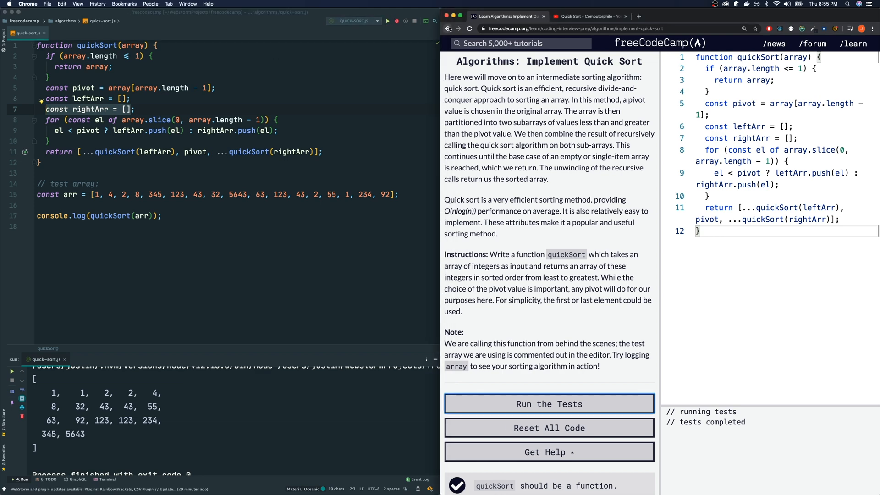
Go back to the /learn curriculum's Coding Interview Prep algorithms list
{"action": "left_click", "coordinate": [447, 28]}
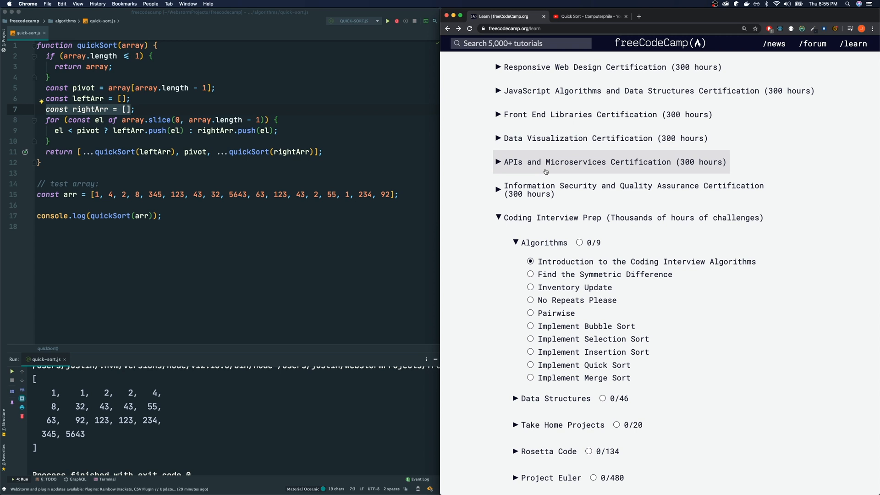